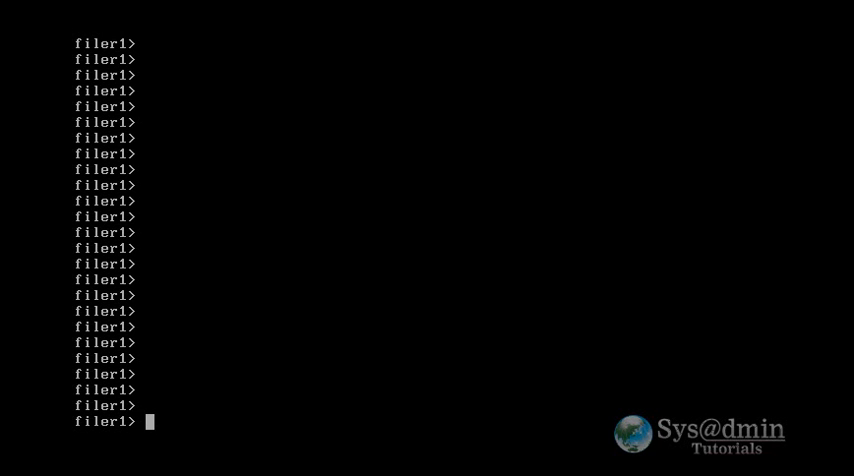
# Step: Run vol status and qtree status on filer1, confirming qtree-servers exists on vol2
pyautogui.write('vol stat')
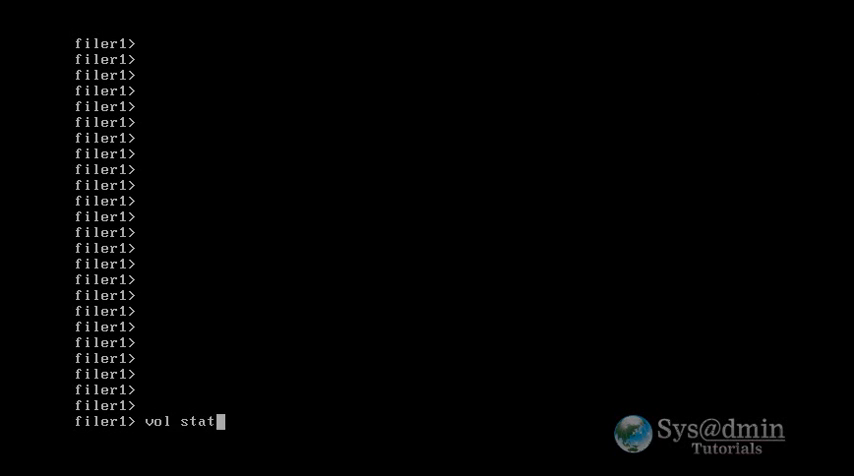
pyautogui.press('Return')
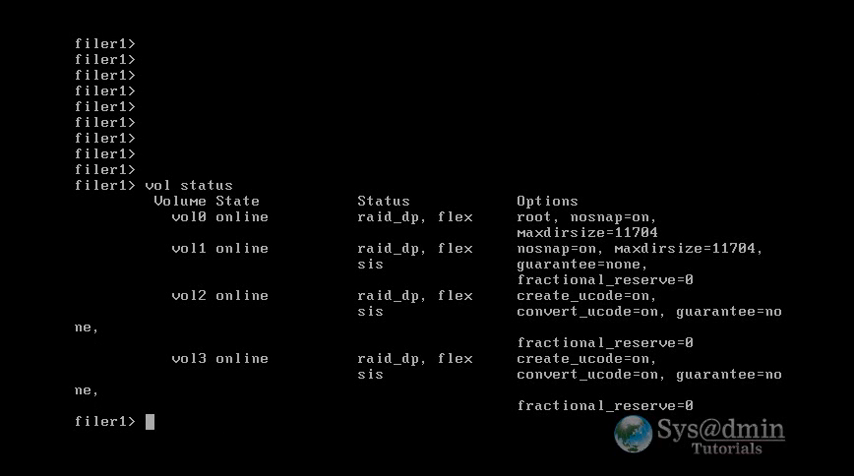
pyautogui.write('qt')
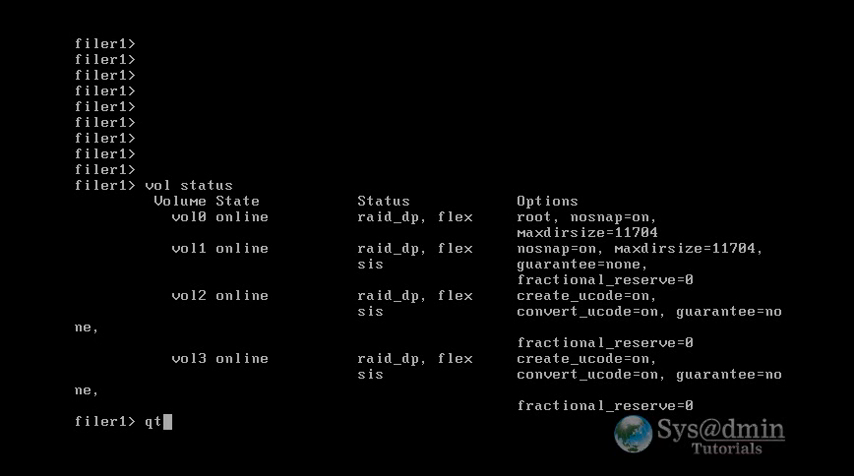
pyautogui.write('ree stat')
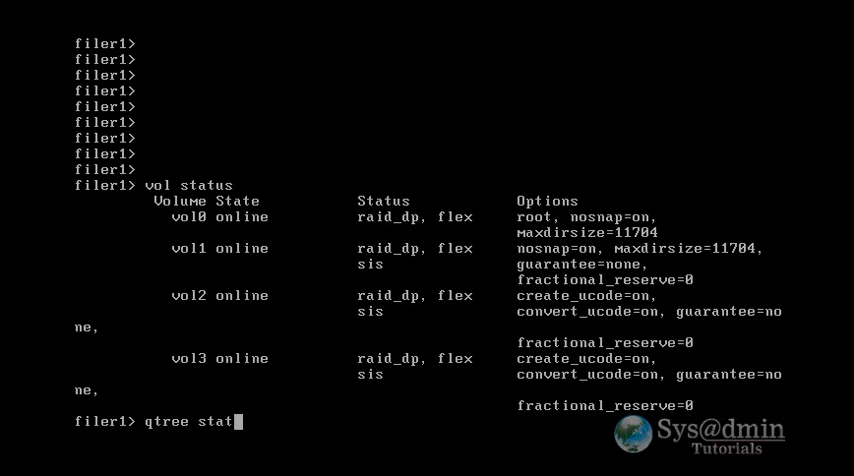
pyautogui.press('Return')
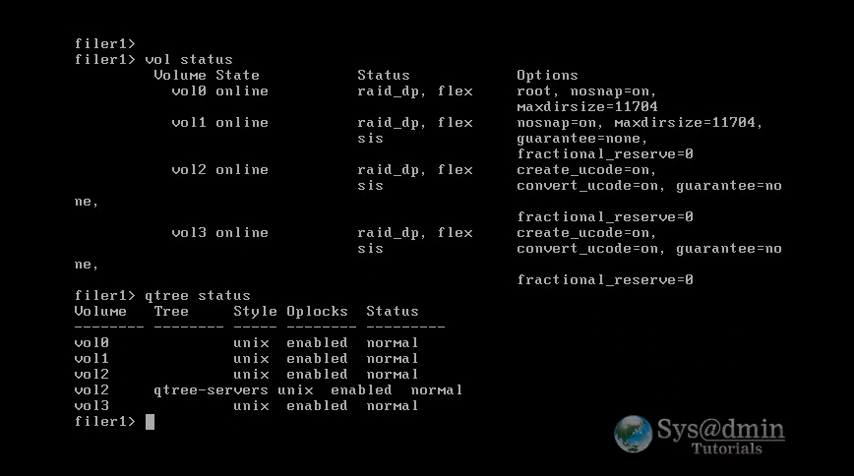
pyautogui.moveTo(679, 156)
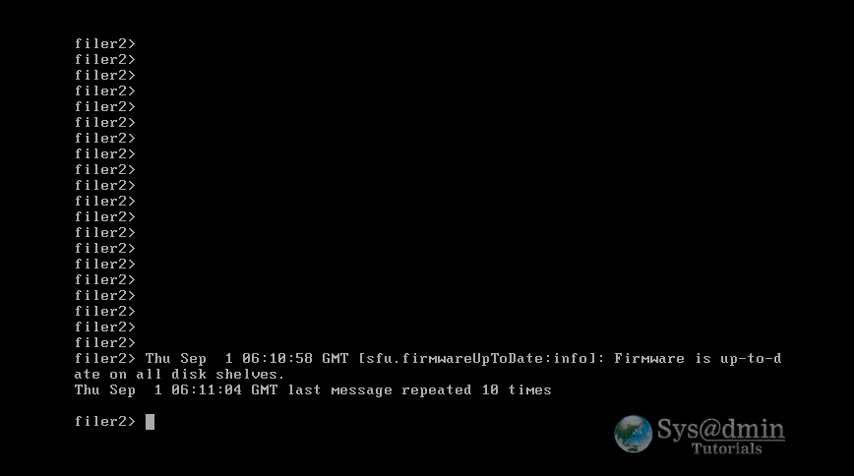
# Step: Run vol status and df vol0 on filer2, showing vol0 with 542020 KB available
pyautogui.write('vol status')
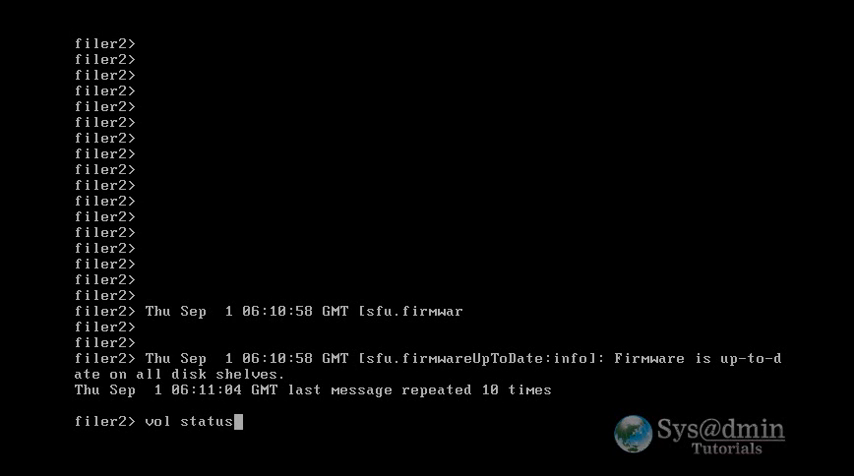
pyautogui.press('Return')
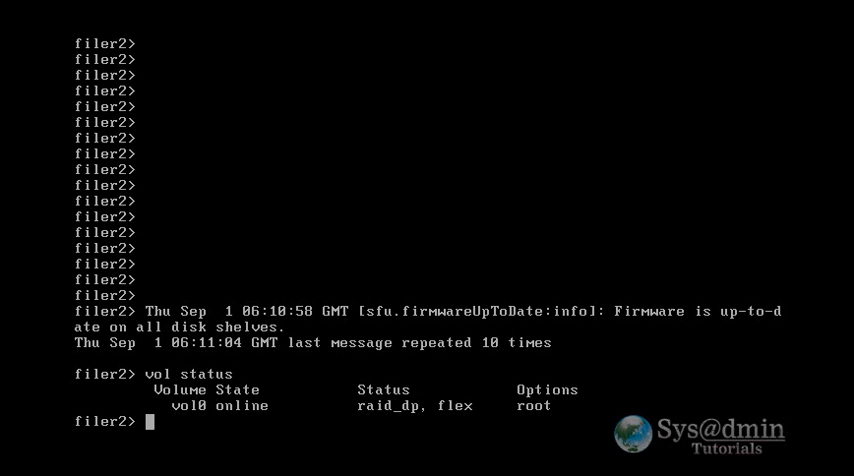
pyautogui.write('df vo')
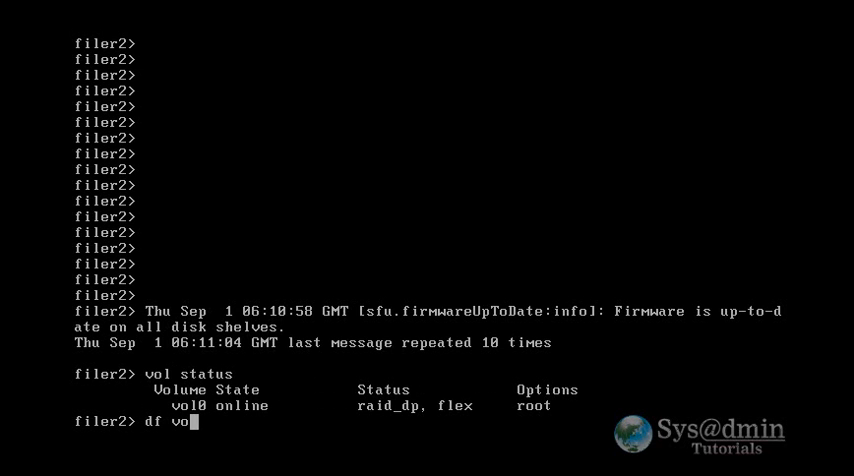
pyautogui.press('Return')
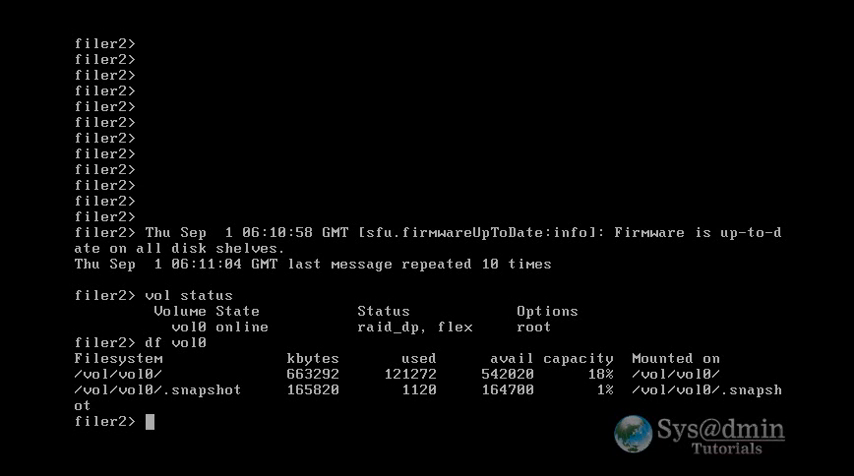
# Step: Run snapmirror initialize -S filer1:/vol/vol2/qtree-servers filer2:/vol/vol0/qtree-servers
pyautogui.write('sna')
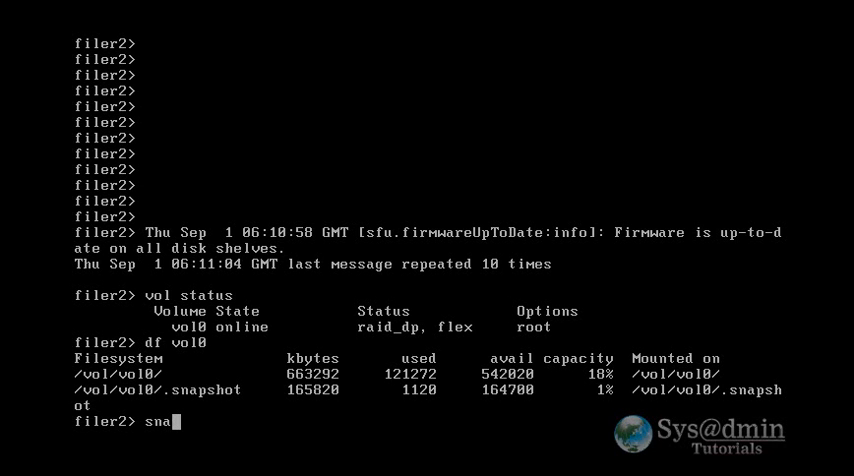
pyautogui.write('pmirror')
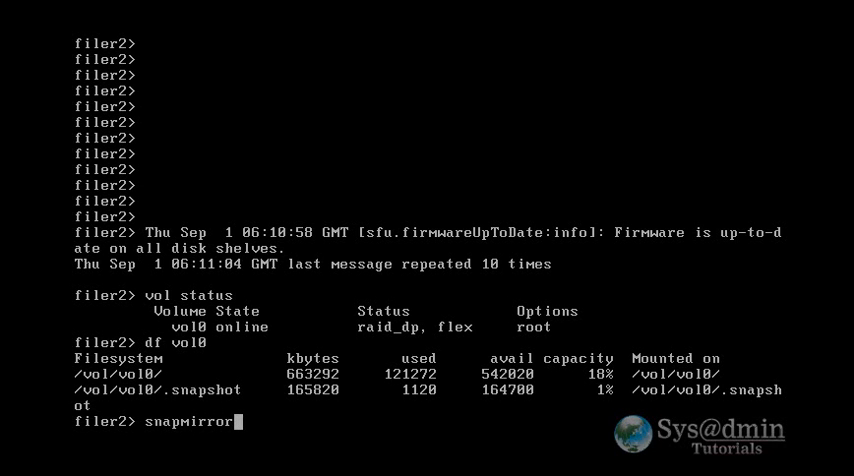
pyautogui.write('ini')
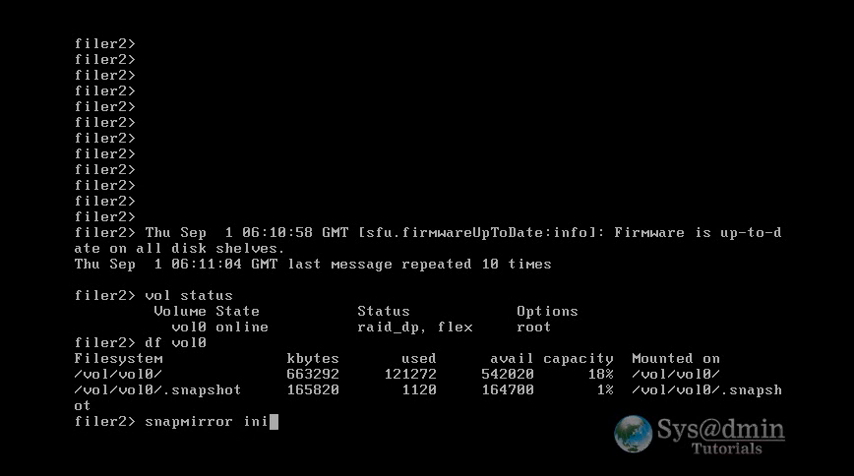
pyautogui.write('tialize -')
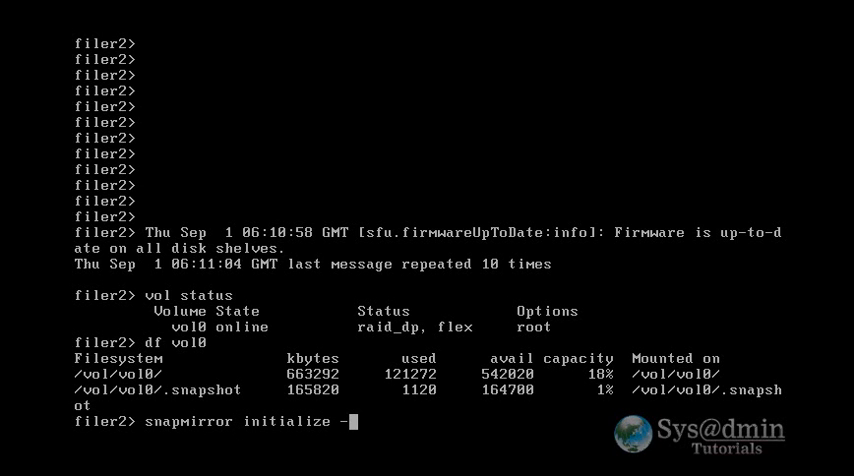
pyautogui.write('S')
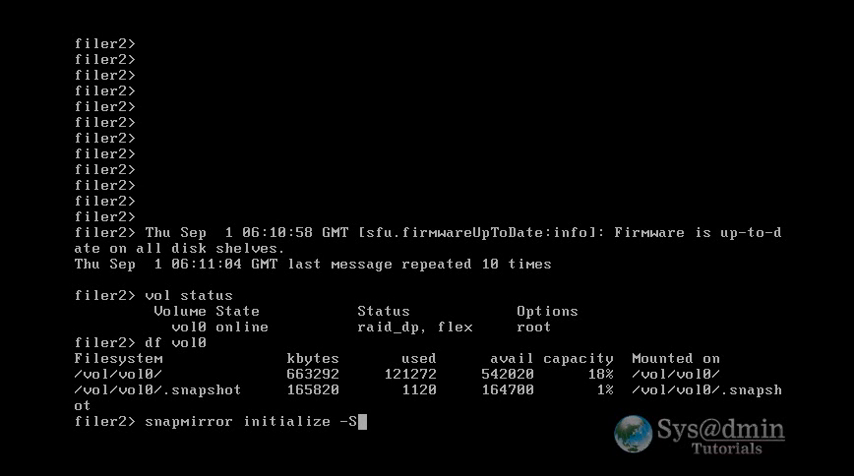
pyautogui.write('filer1')
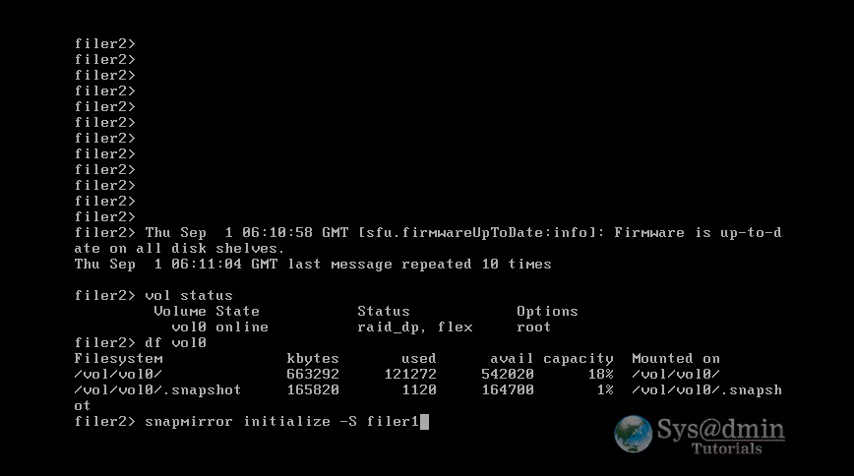
pyautogui.write(':/vol')
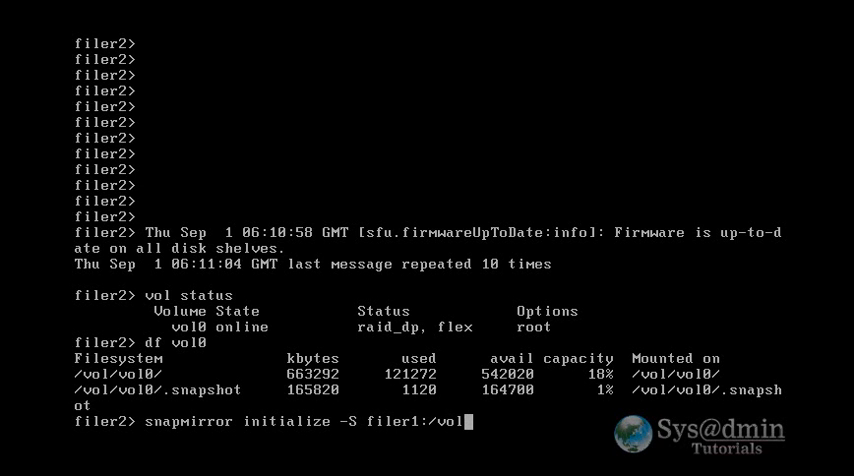
pyautogui.write('vol2')
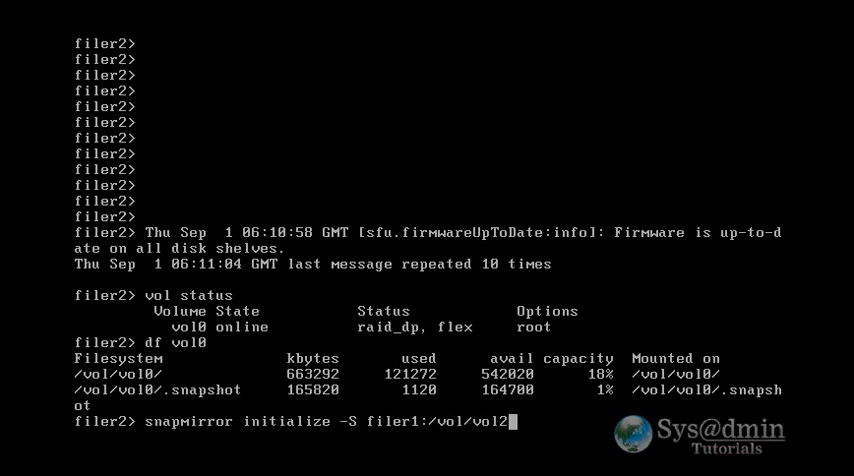
pyautogui.write('qtree-server')
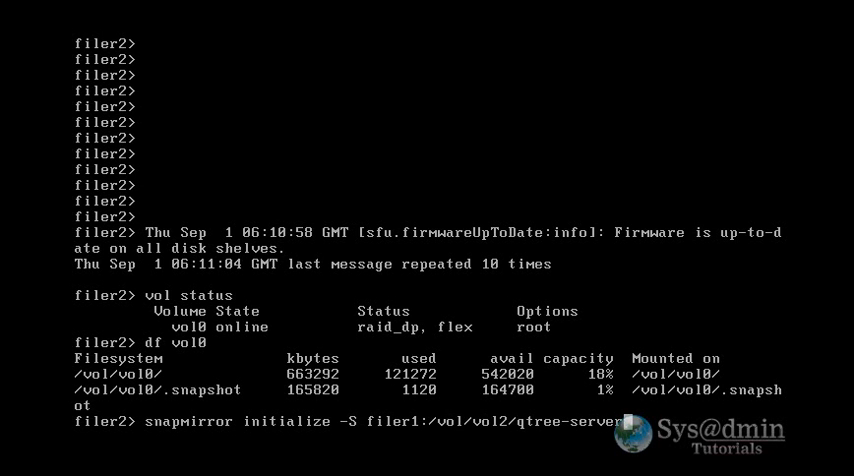
pyautogui.write('s')
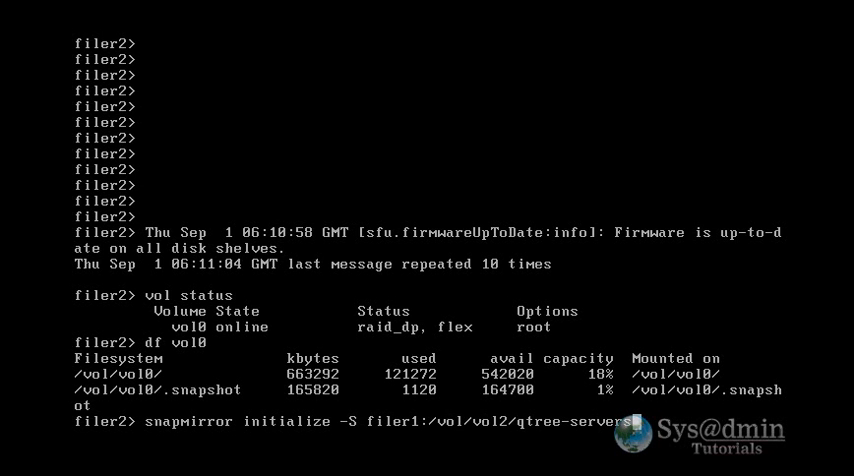
pyautogui.write('filer2')
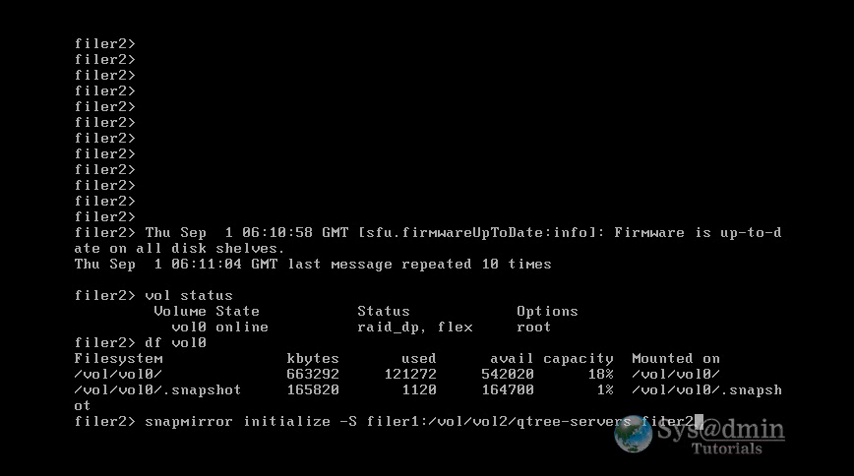
pyautogui.write('/vol/vol0')
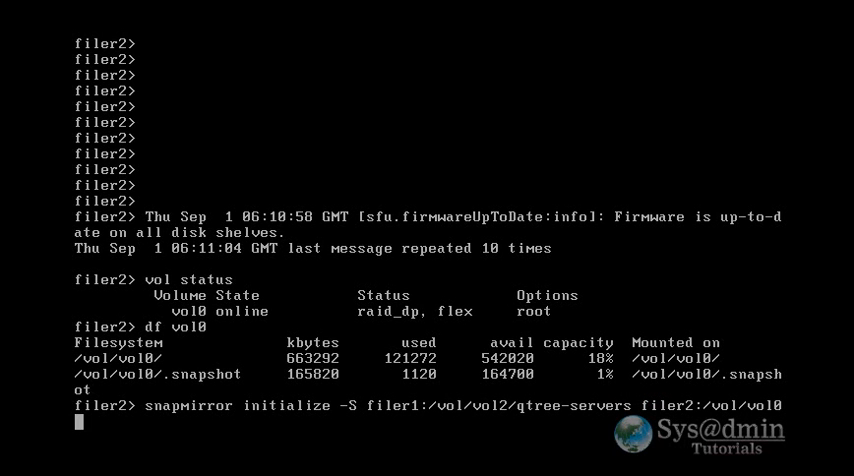
pyautogui.write('/qtree')
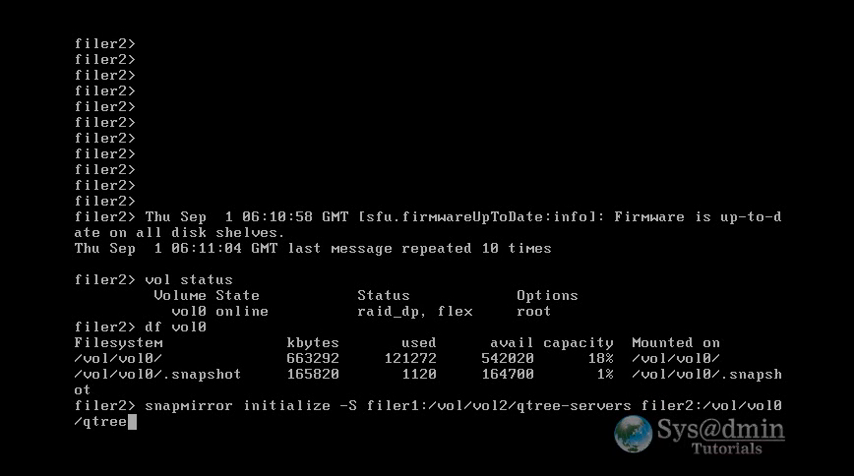
pyautogui.write('servers')
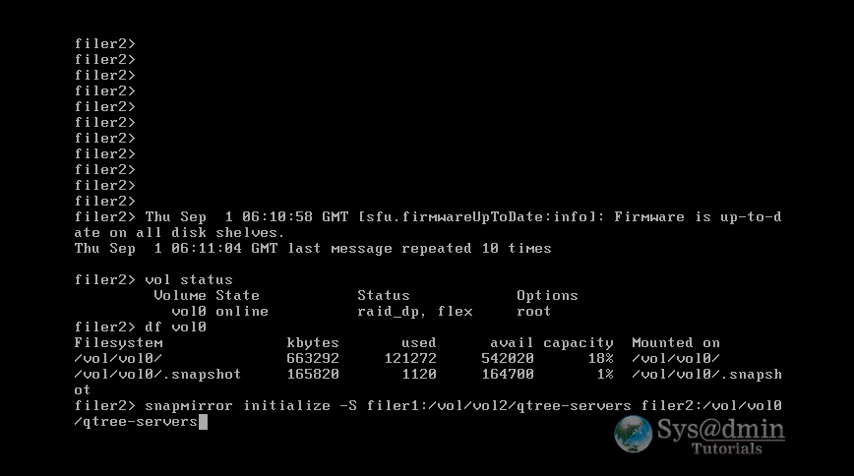
pyautogui.press('Return')
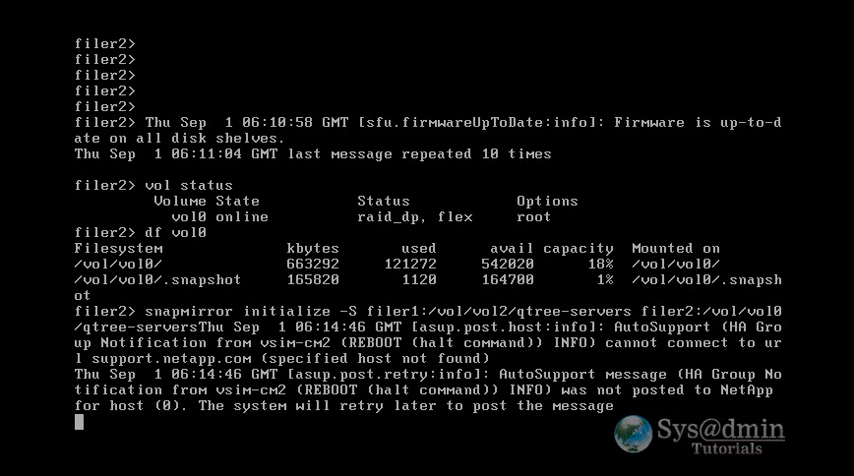
pyautogui.scroll(-3)
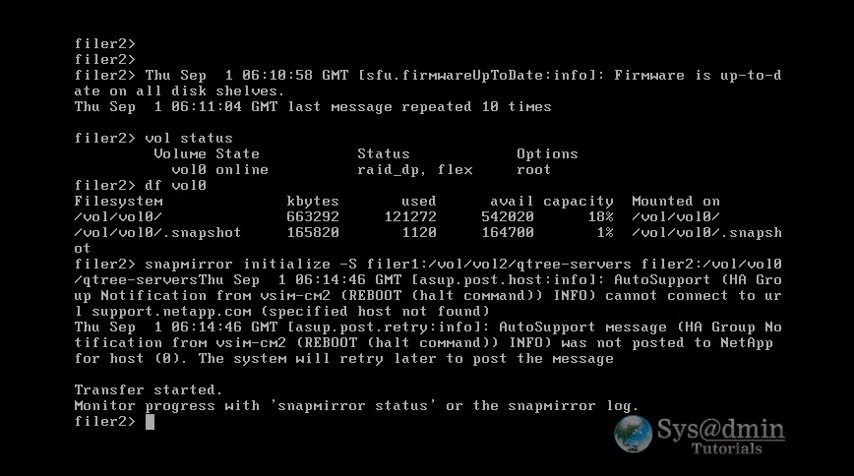
# Step: Run snapmirror status on filer2 to check the transfer progress
pyautogui.write('snapmirror status')
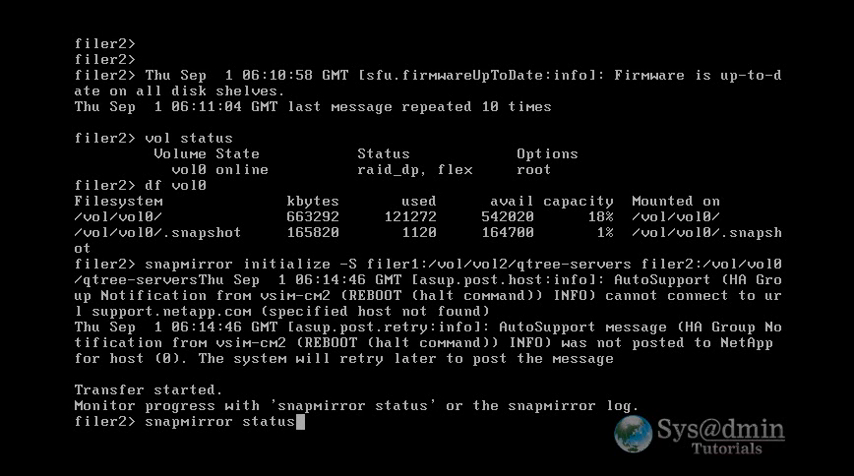
pyautogui.press('Return')
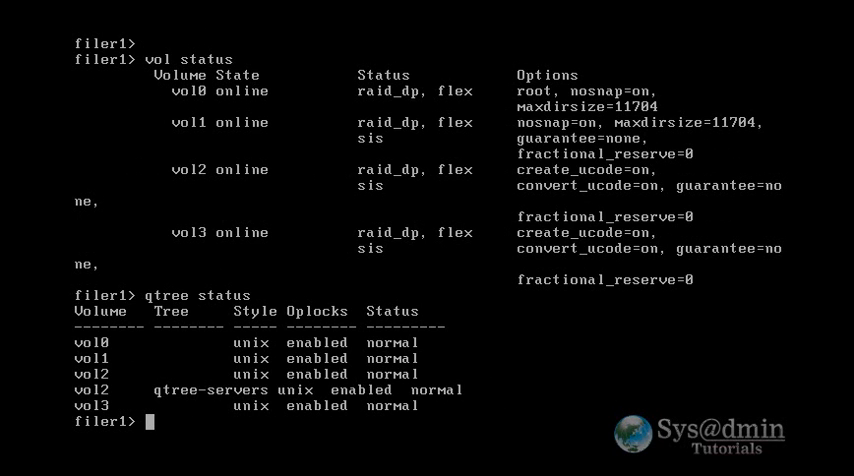
# Step: Run snapmirror status on filer1, showing qtree-servers as Source, Idle
pyautogui.write('snapmirror status')
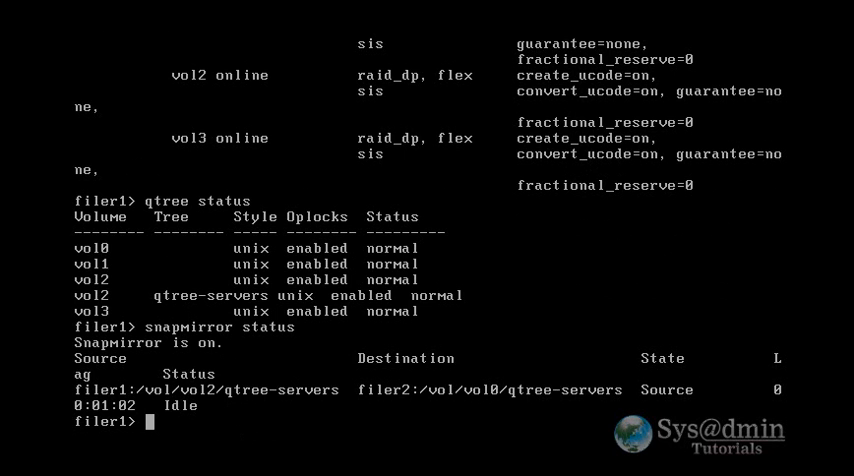
pyautogui.moveTo(379, 274)
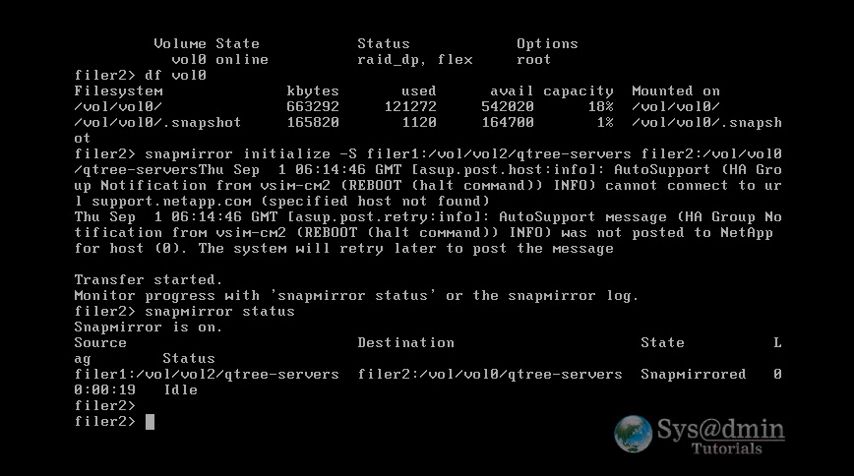
# Step: Run snapmirror quiesce /vol/vol0/qtree-servers on filer2, then snapmirror status
pyautogui.write('snapmirror')
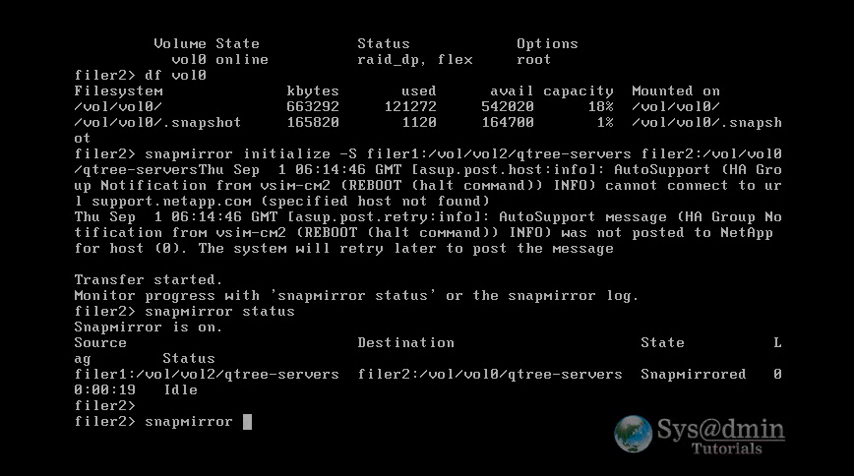
pyautogui.write('quiesce')
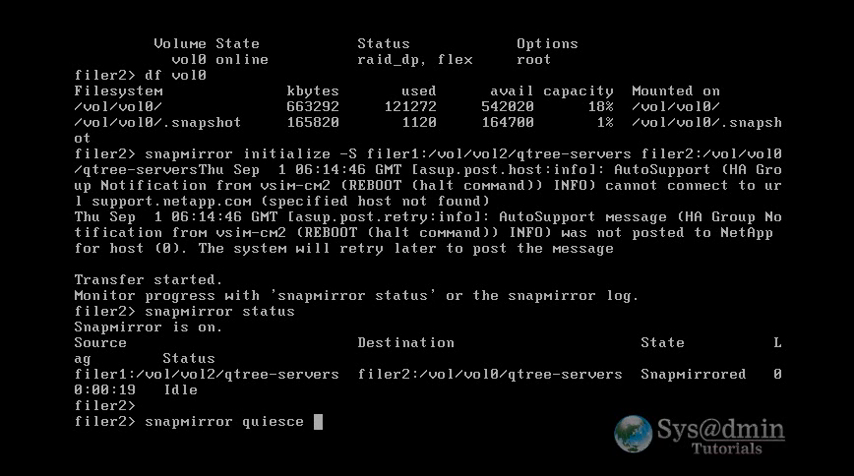
pyautogui.write('/')
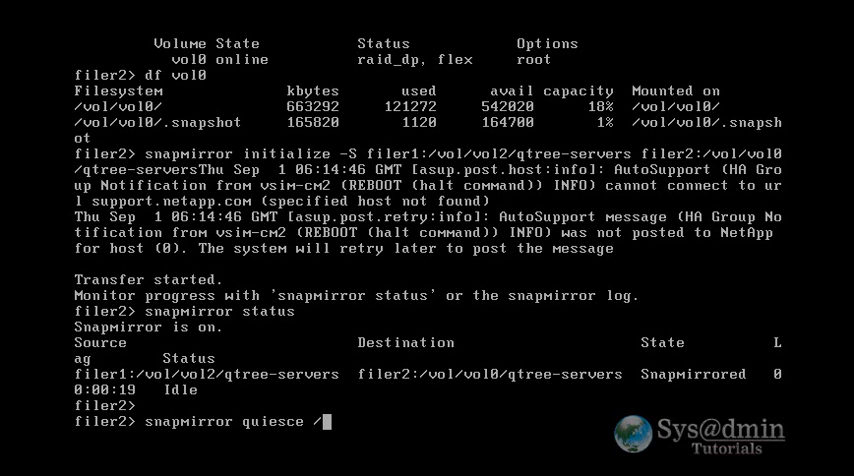
pyautogui.write('vol/')
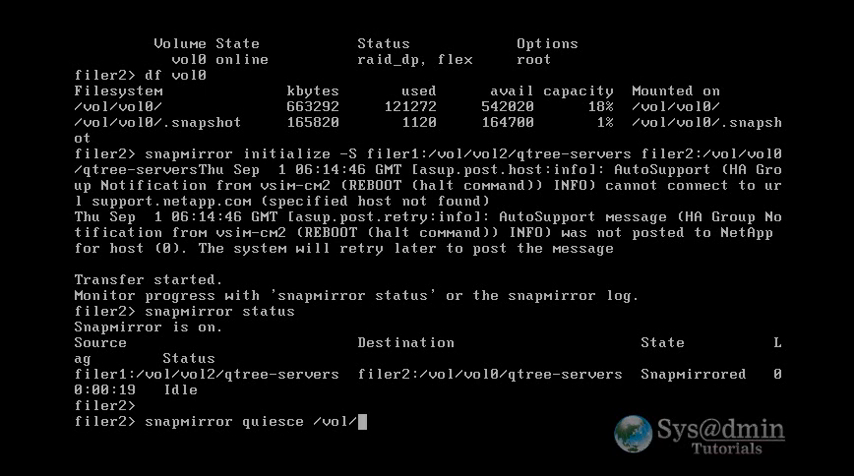
pyautogui.write('vol0/')
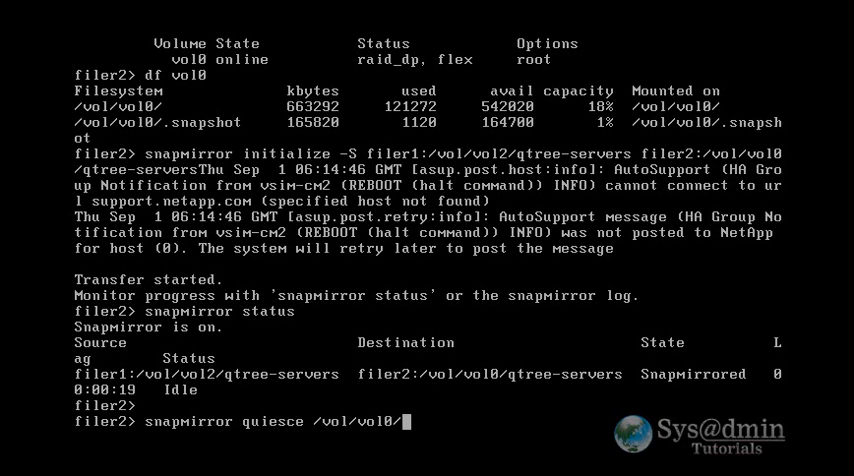
pyautogui.write('qtree-servers')
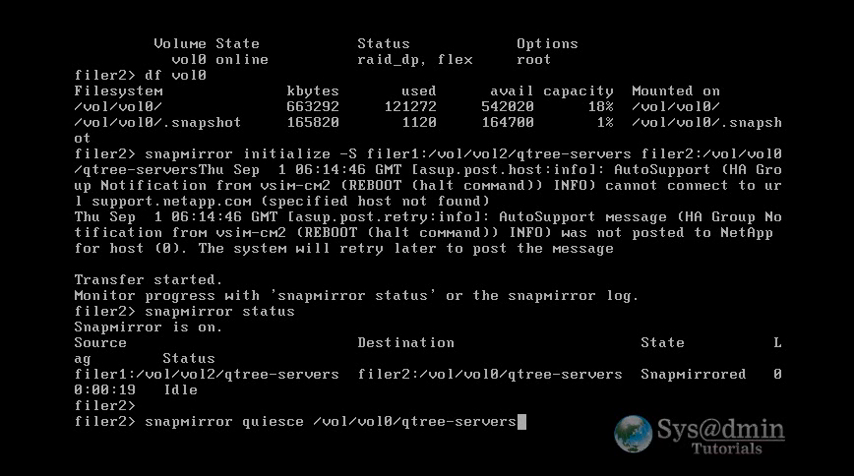
pyautogui.press('Return')
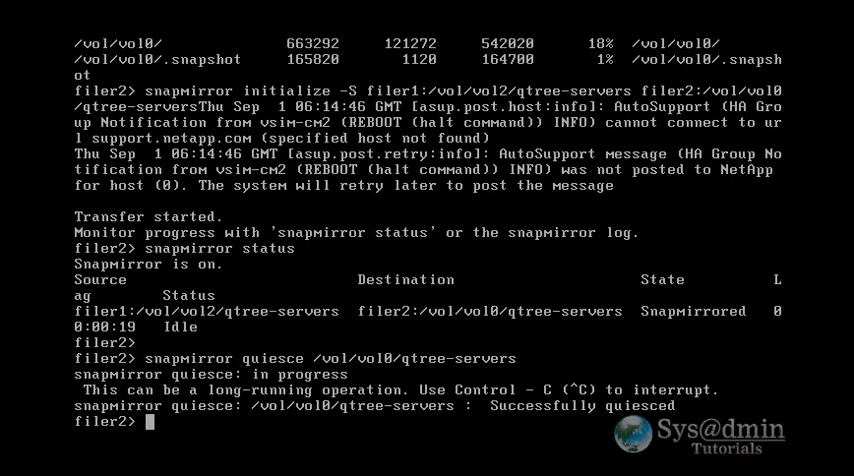
pyautogui.write('snapmirror statu')
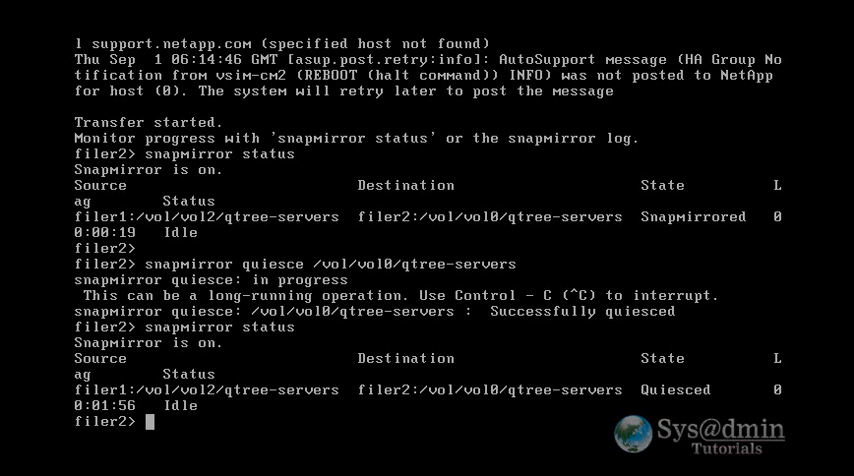
# Step: Run snapmirror resume on /vol/vol0/qtree-servers
pyautogui.write('s')
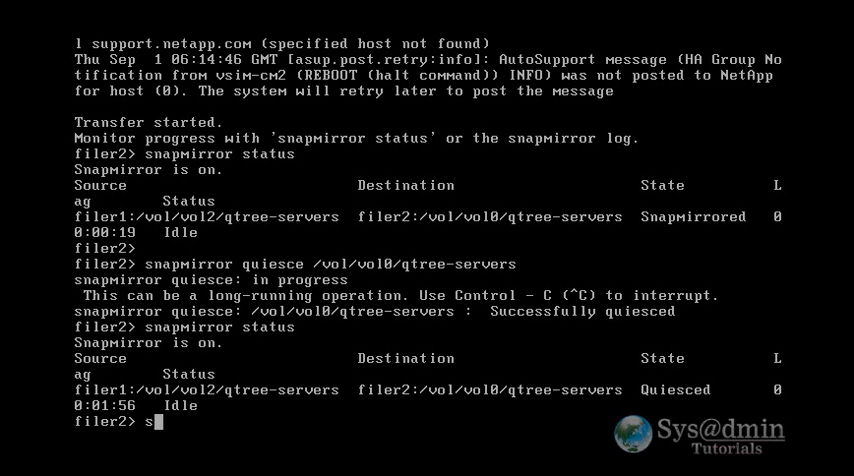
pyautogui.write('napmirror')
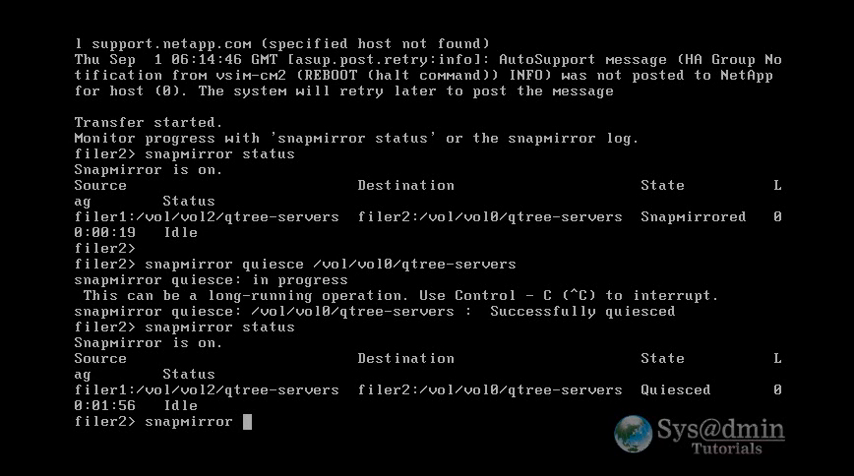
pyautogui.write('resume')
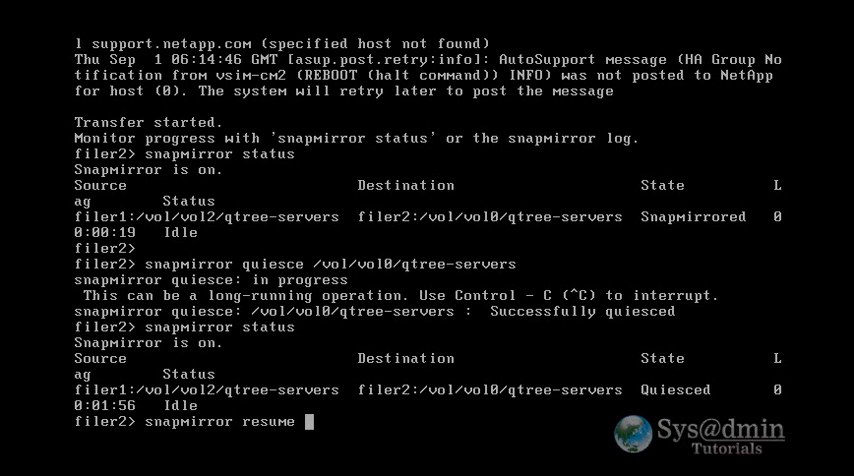
pyautogui.write('/vol/')
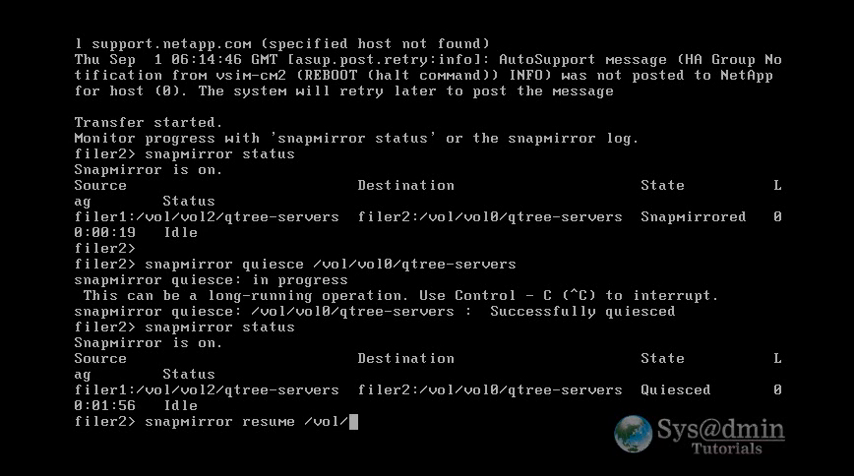
pyautogui.write('vol0/qtree-server')
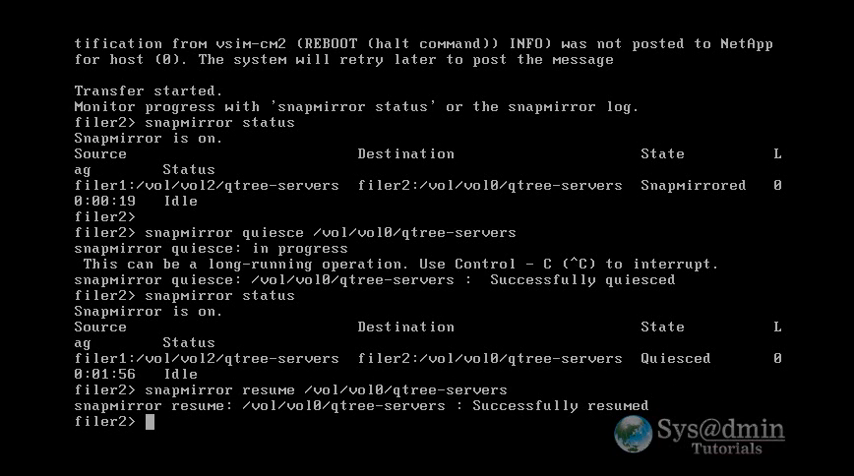
# Step: Run snapmirror status and qtree status, showing qtree-servers Snapmirrored and Idle
pyautogui.write('s')
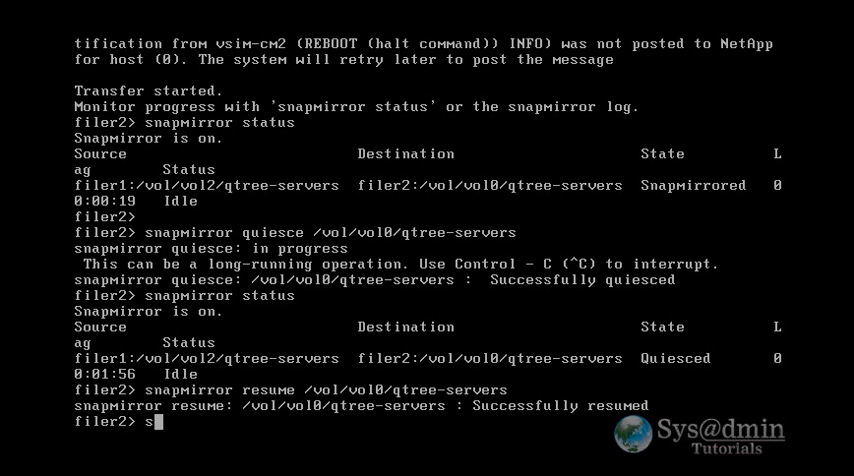
pyautogui.write('napmirror stat')
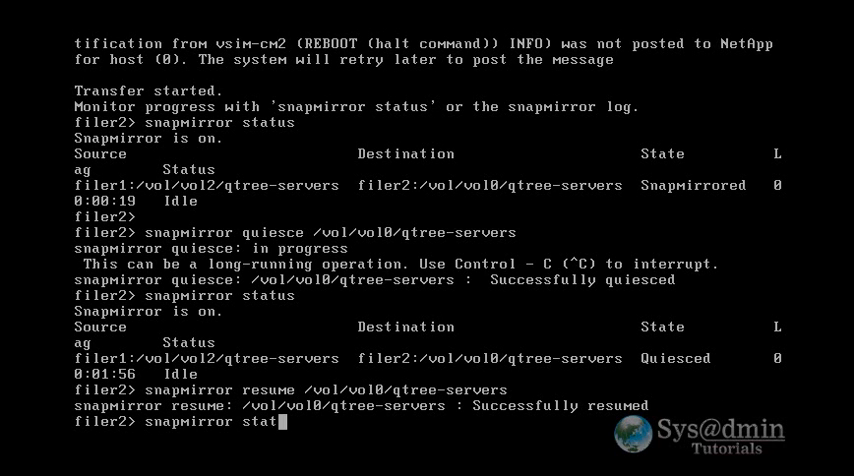
pyautogui.press('Return')
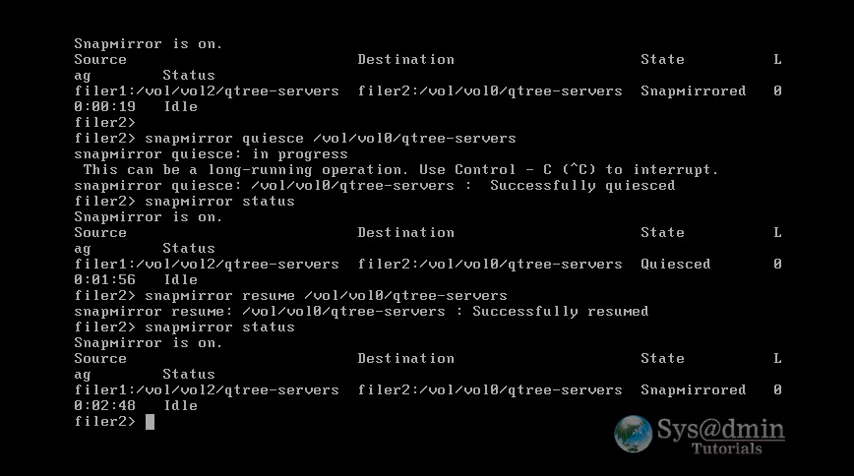
pyautogui.write('qtree st')
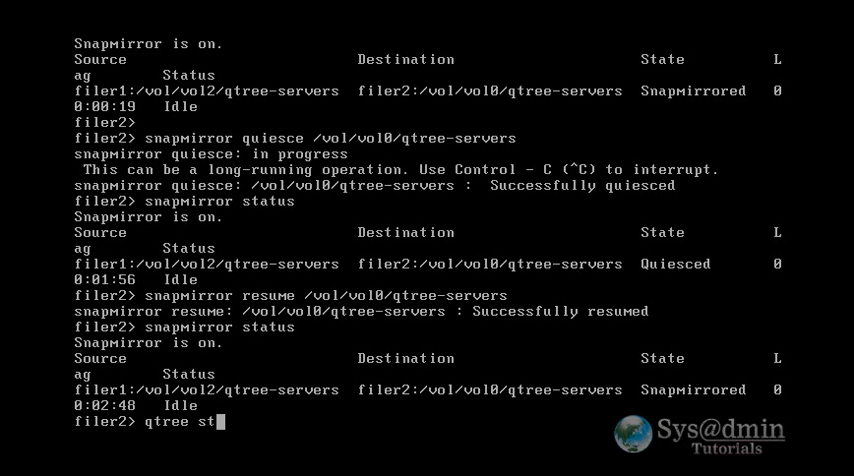
pyautogui.press('Return')
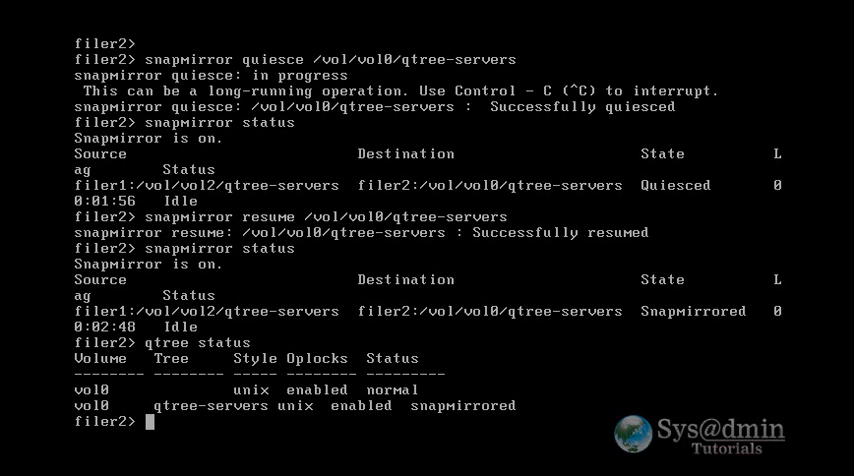
# Step: Quiesce /vol/vol0/qtree-servers again and confirm its status reads Quiesced, Idle
pyautogui.write('snapmirror quies')
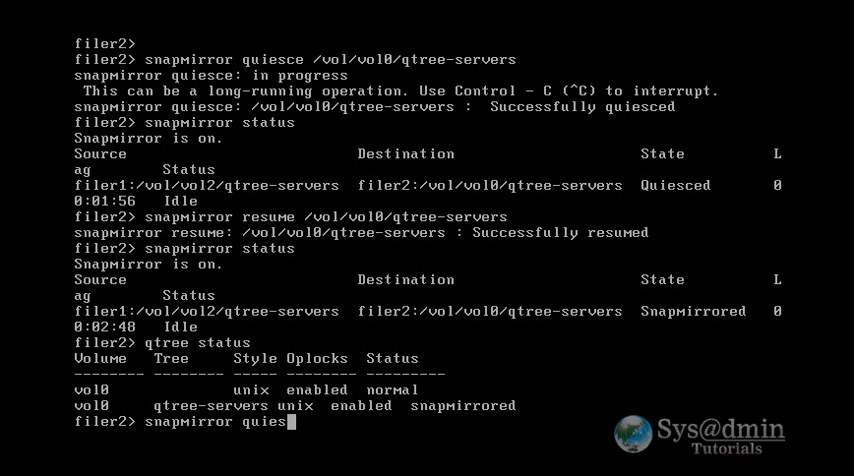
pyautogui.write('ce')
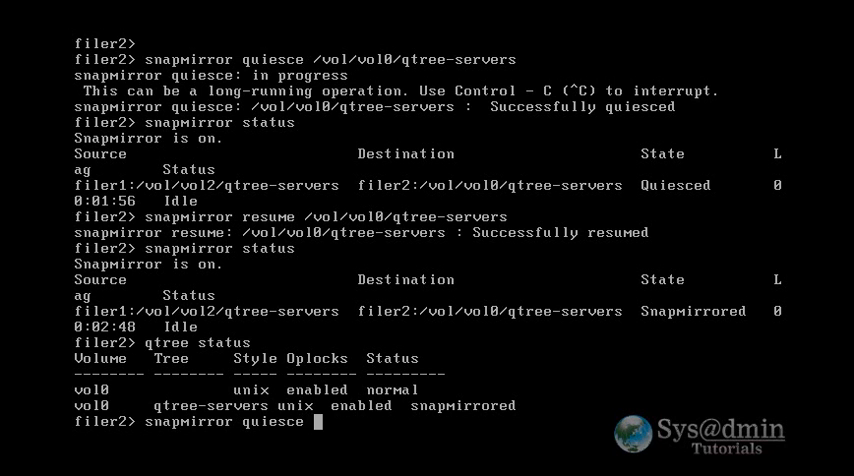
pyautogui.write('/vol')
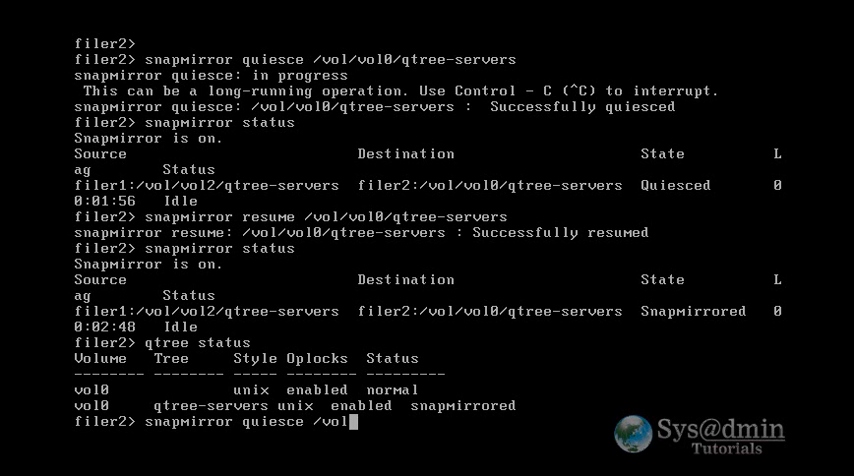
pyautogui.write('/vol0/qtree-sThu Sep  1 06:18:47 GMT [asup.post.h')
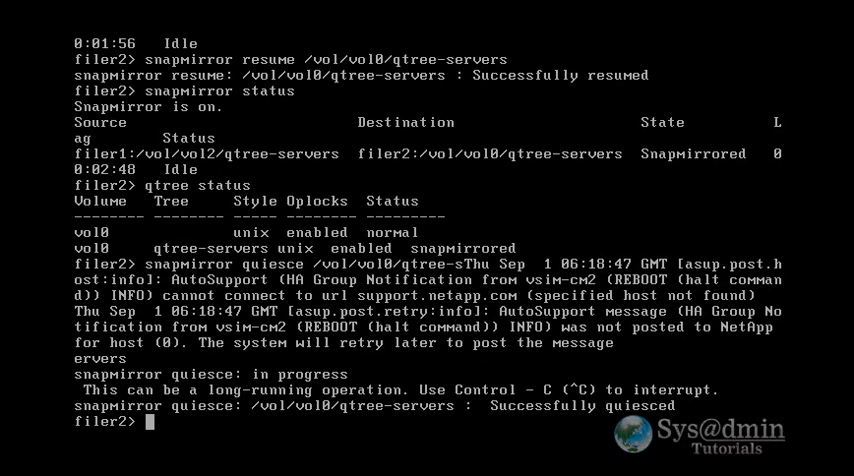
pyautogui.write('snapmirror statu')
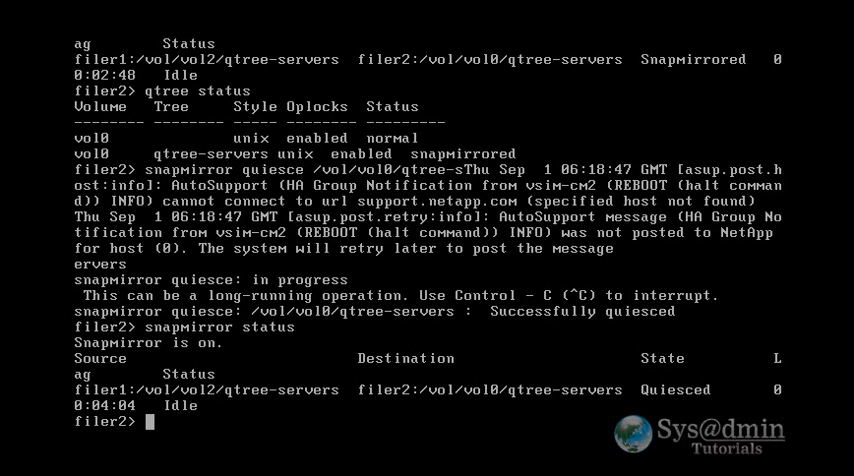
pyautogui.write('s')
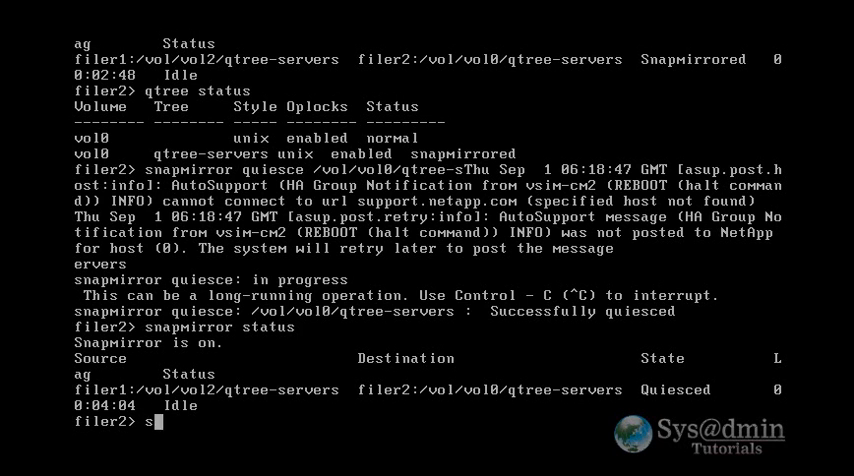
pyautogui.write('napmirror break')
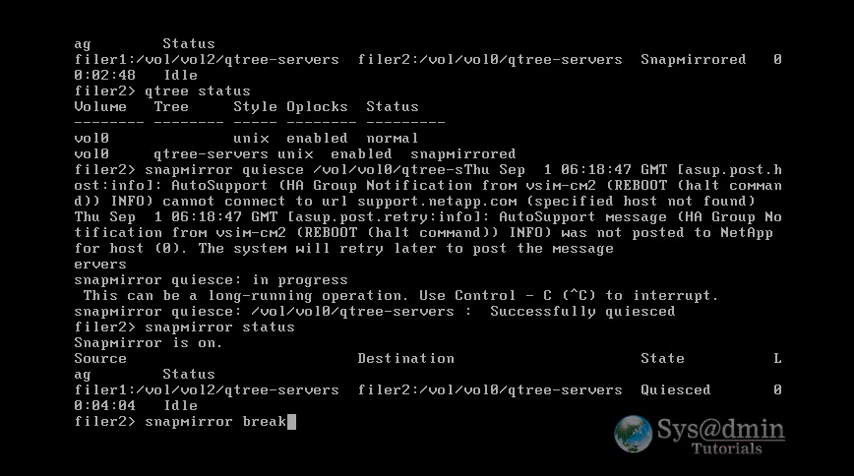
# Step: Run snapmirror break on /vol/vol0/qtree-servers to make it writable
pyautogui.write('/vol/vol0/qtr')
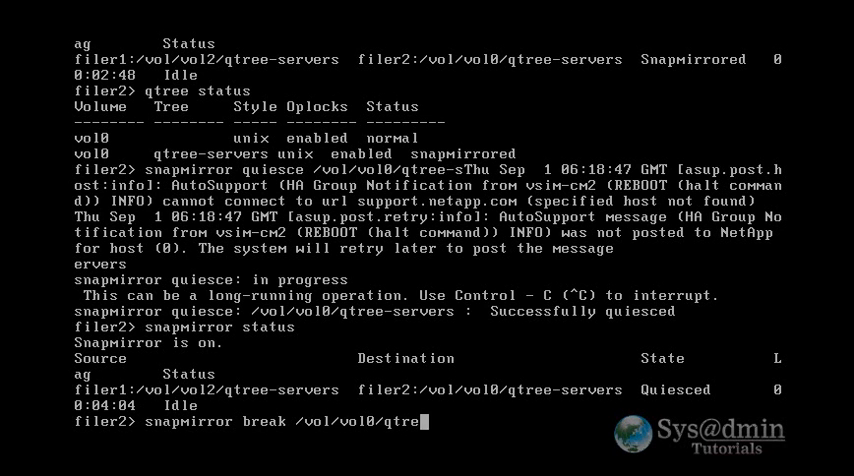
pyautogui.write('e-servers')
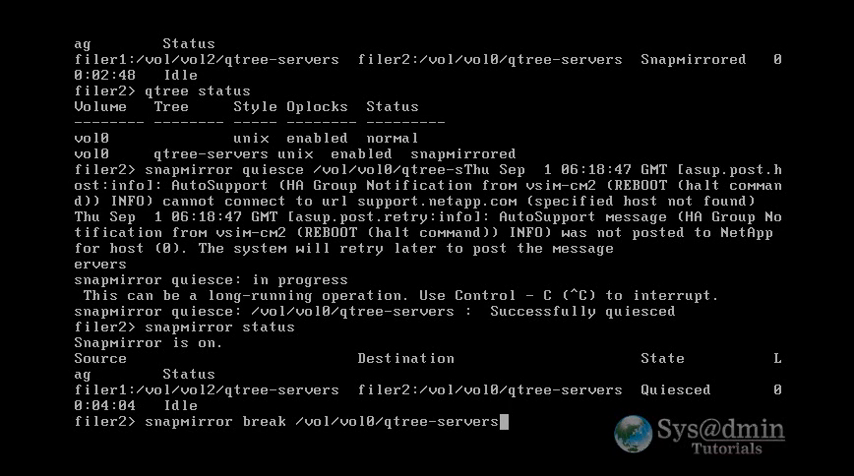
pyautogui.press('Return')
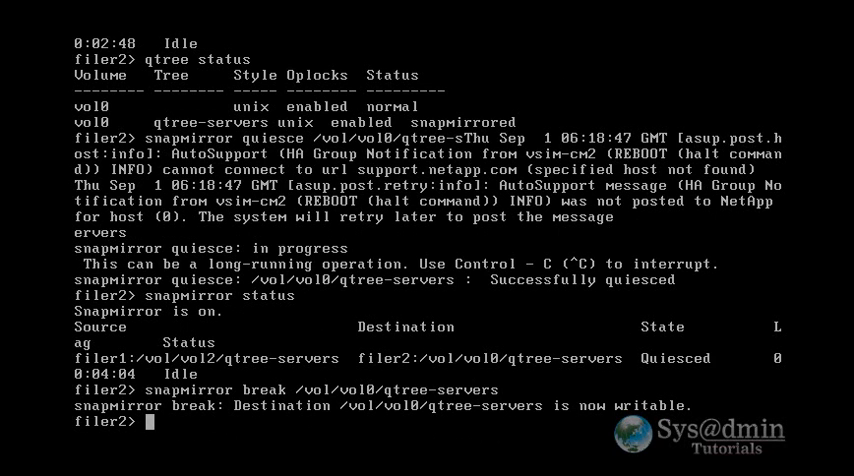
# Step: Run qtree status and snapmirror status, confirming qtree-servers is Broken-off
pyautogui.write('qtree s')
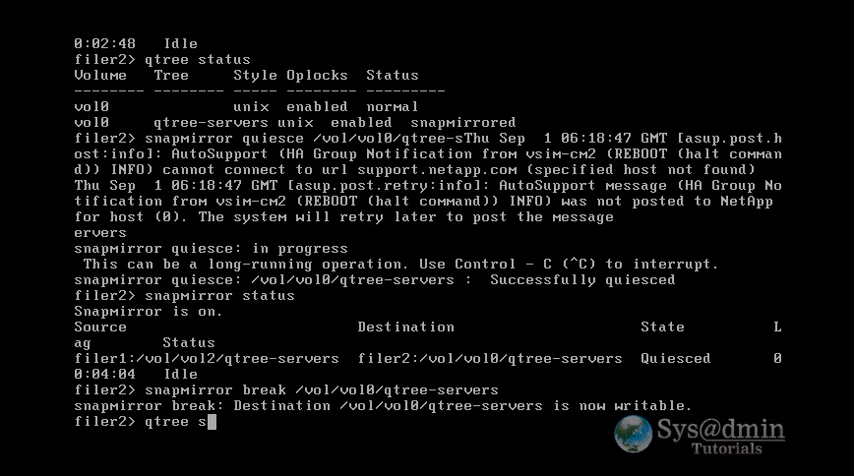
pyautogui.press('Return')
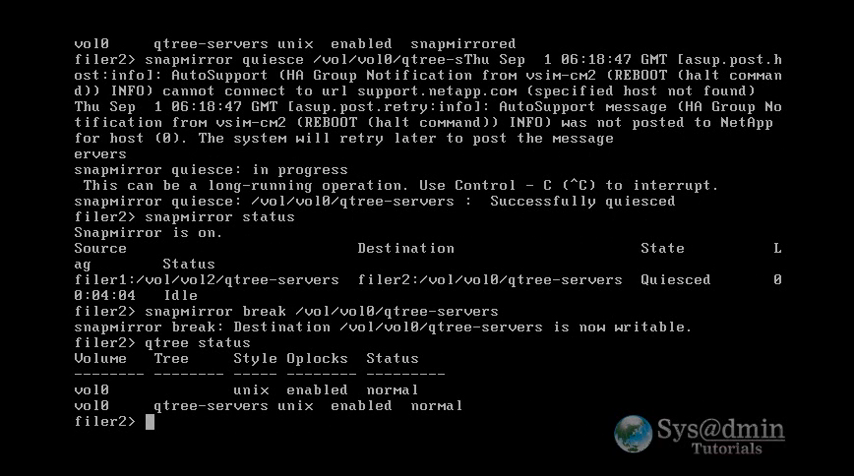
pyautogui.write('snapmirror statu')
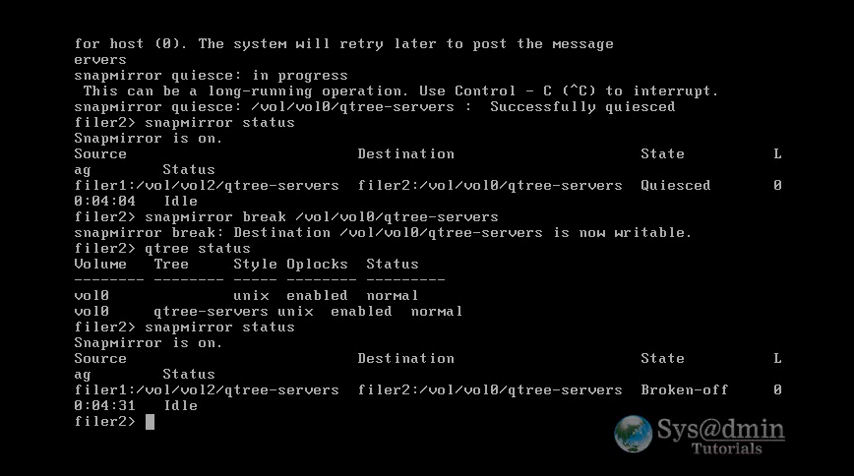
pyautogui.write('snapmirro')
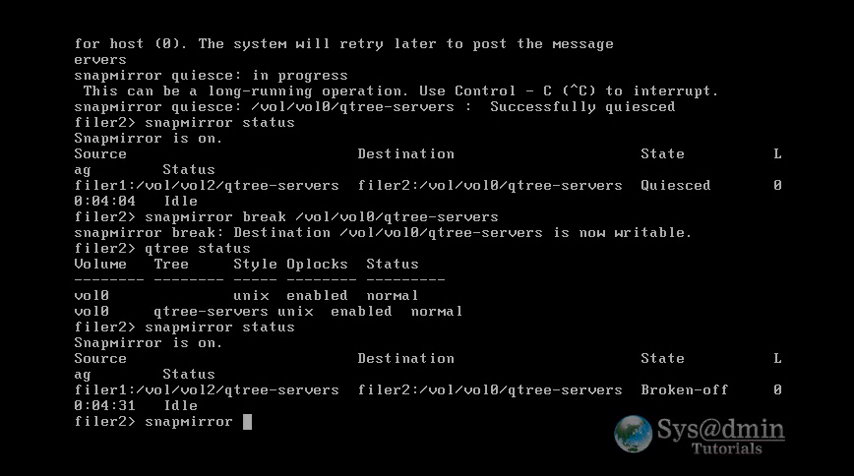
# Step: Run snapmirror resync -S filer1:/vol/vol2/qtree-servers filer2:/vol/vol0/qtree-servers
pyautogui.write('resync')
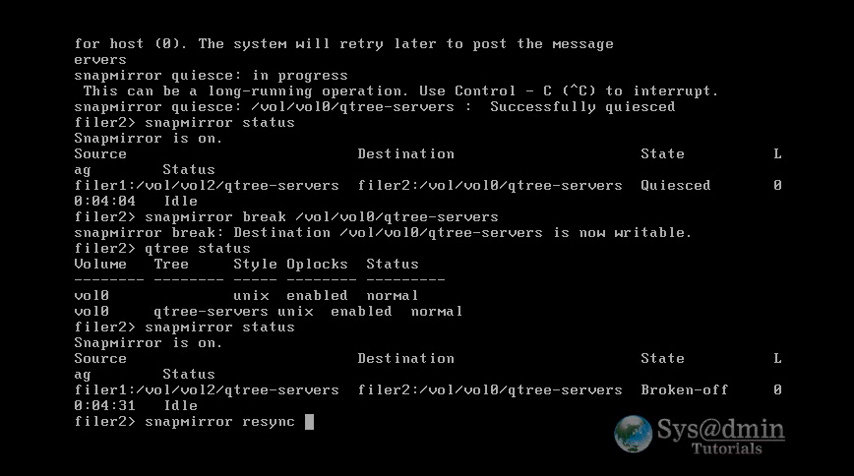
pyautogui.write('-S')
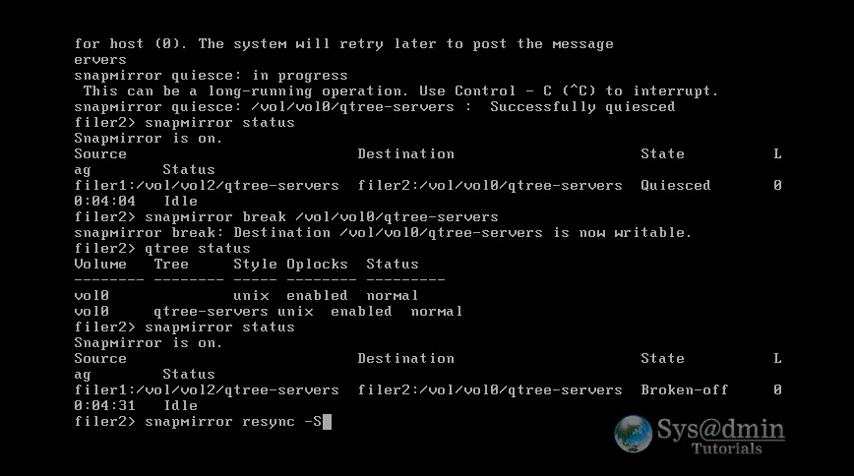
pyautogui.write('filer')
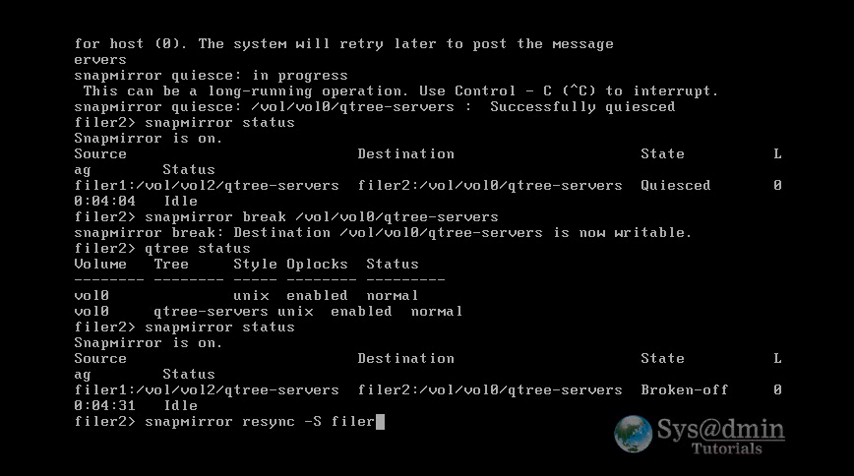
pyautogui.write('1')
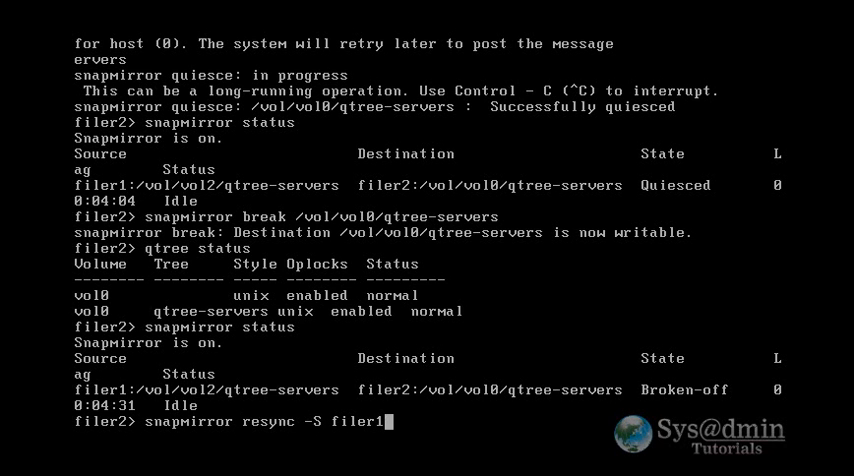
pyautogui.write(':/')
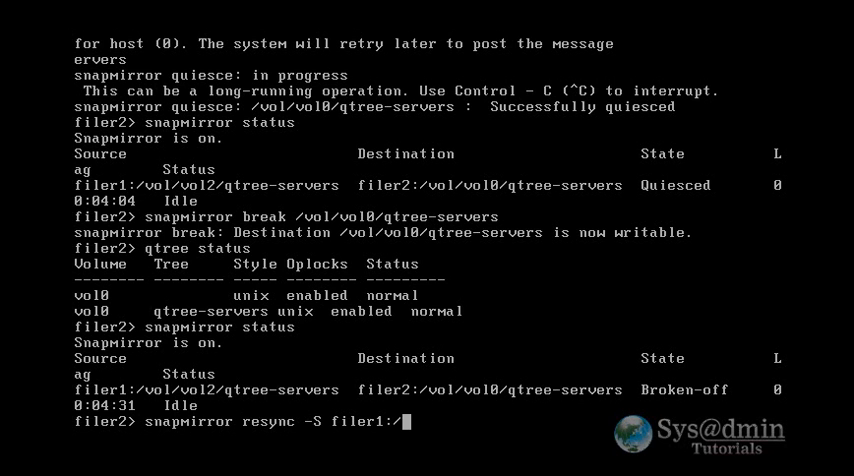
pyautogui.write('vol/vol2')
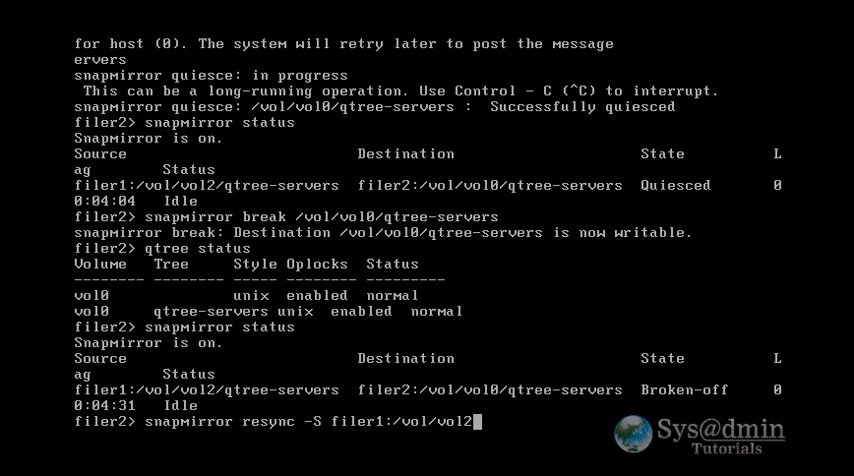
pyautogui.write('qtree')
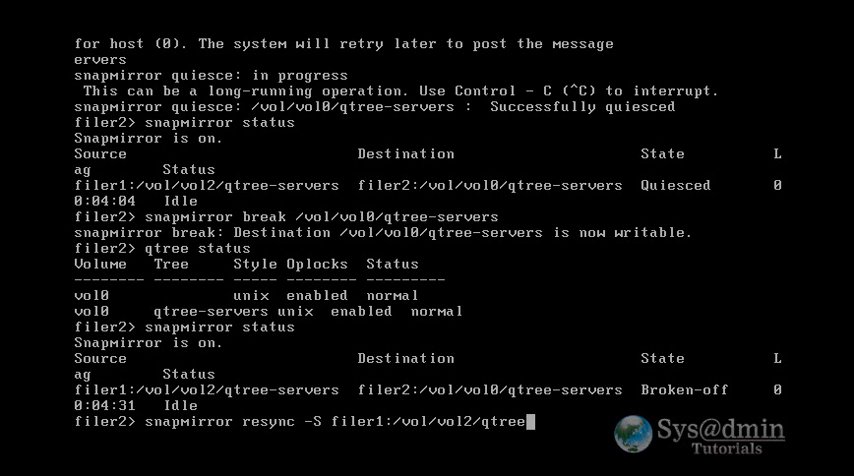
pyautogui.write('-servers')
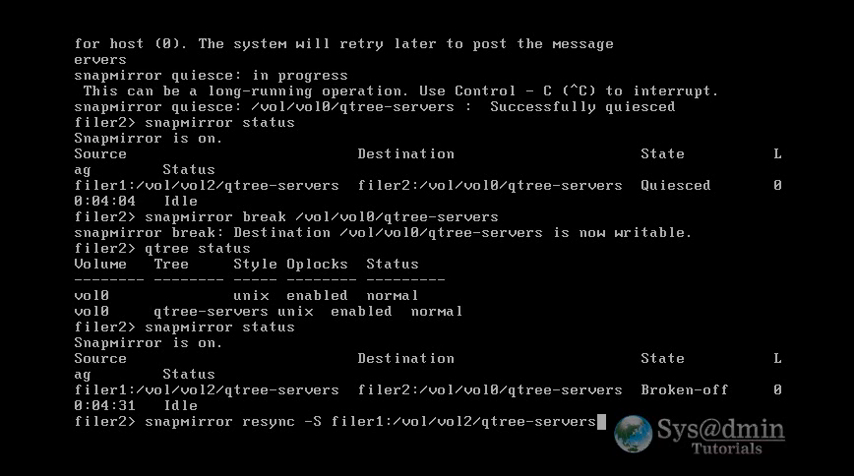
pyautogui.write('filer2:/vol/vol0/qtree-servers')
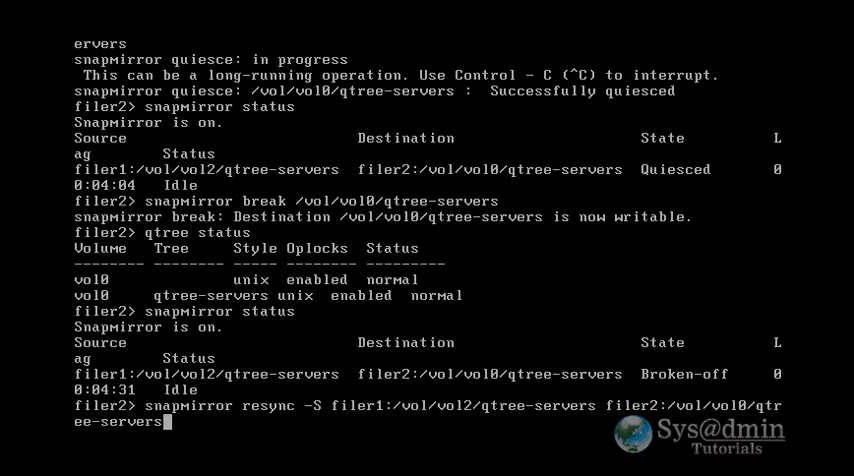
pyautogui.press('Return')
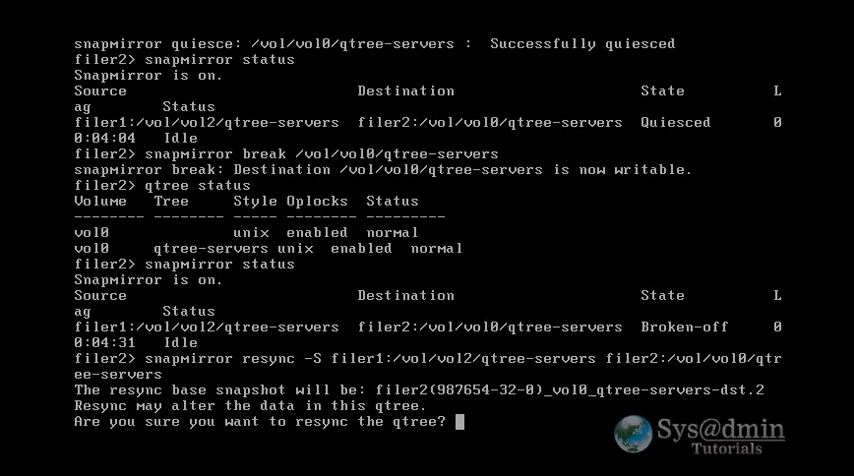
# Step: Confirm the resync with 'yes' and return to the prompt
pyautogui.write('yes')
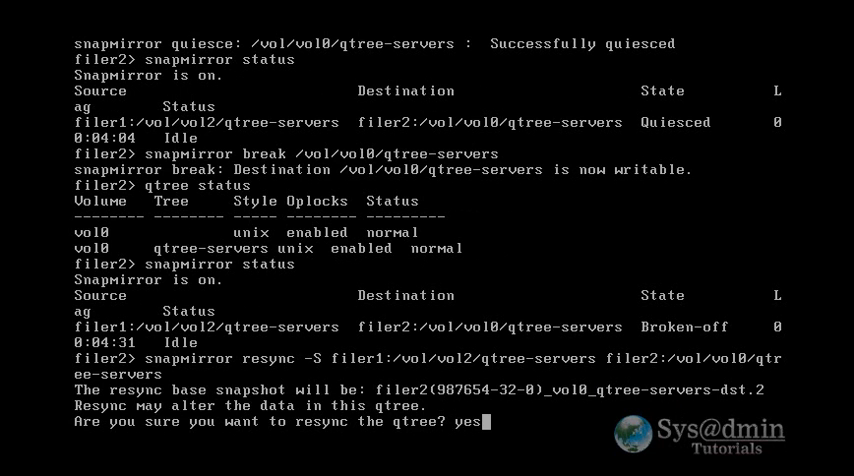
pyautogui.press('Return')
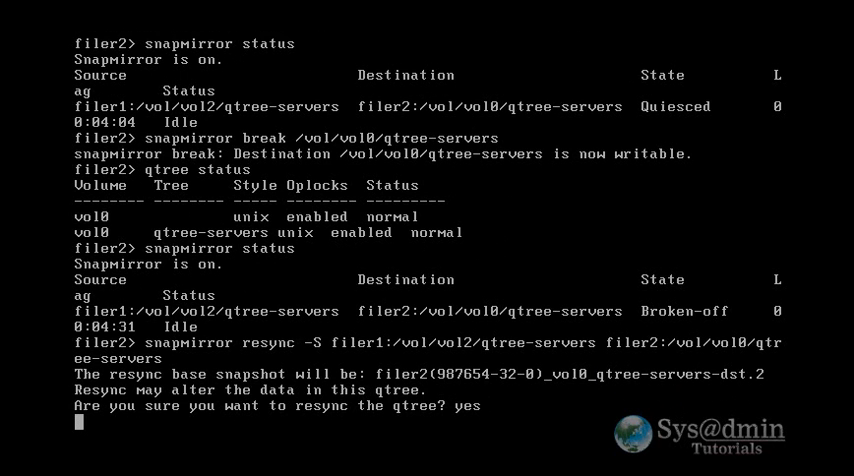
pyautogui.press('Return')
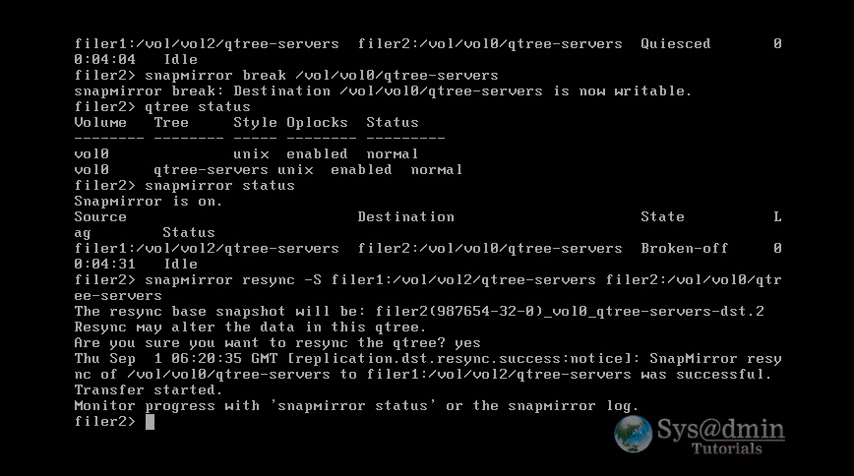
# Step: Run snapmirror status to confirm qtree-servers is Snapmirrored and Idle, then start an rdfile command
pyautogui.write('snapmirror statu')
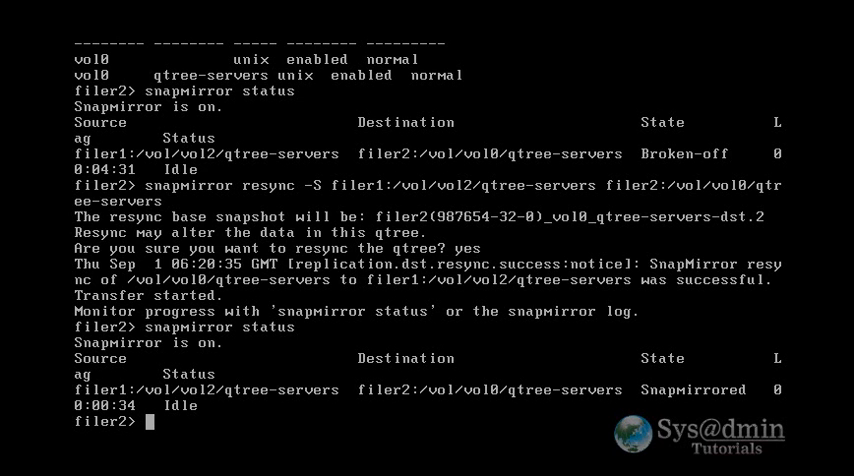
pyautogui.write('snapmirror status')
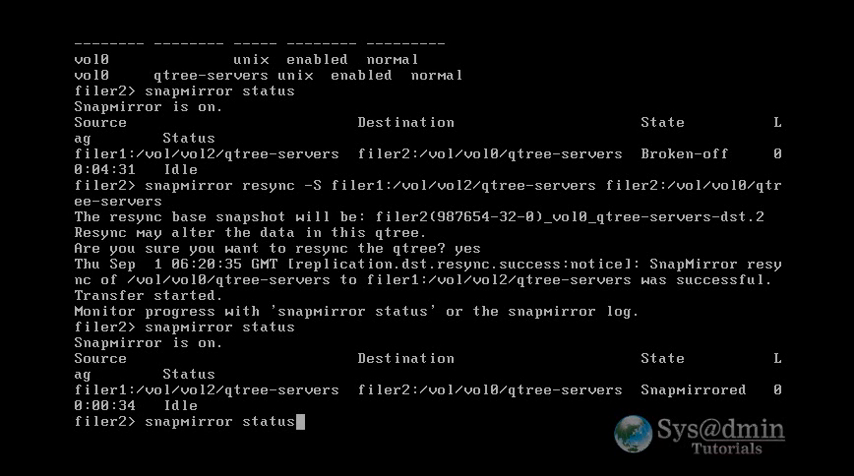
pyautogui.press('Return')
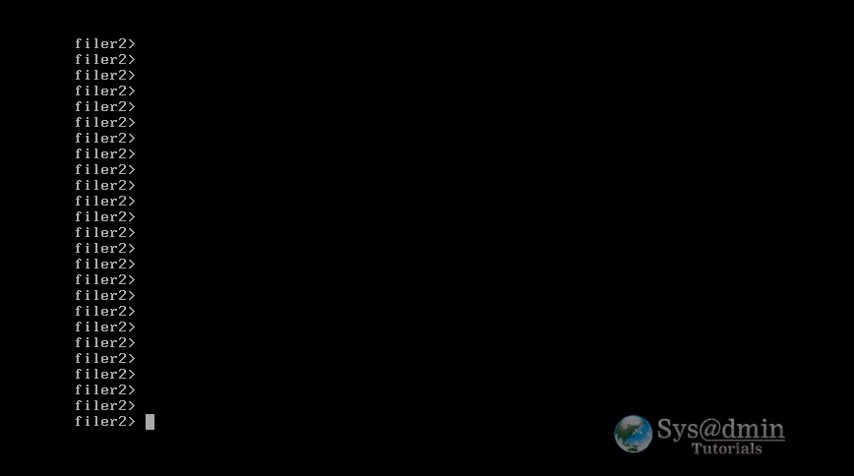
pyautogui.write('rdfile')
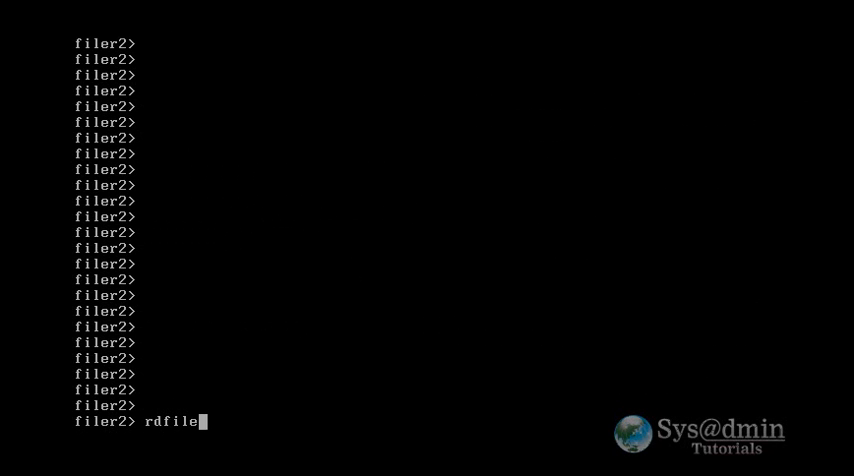
# Step: Display /etc/snapmirror.conf showing the five-minute qtree-servers filer1-to-filer2 schedule
pyautogui.write('/etc/s')
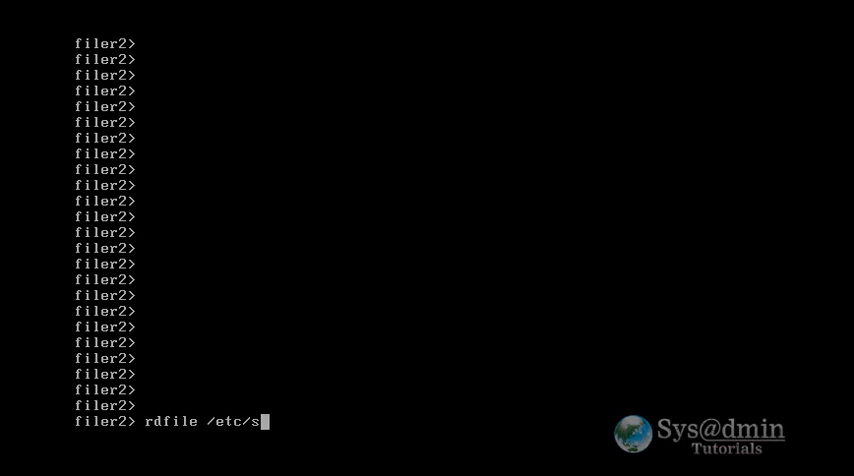
pyautogui.write('napmirror.conf')
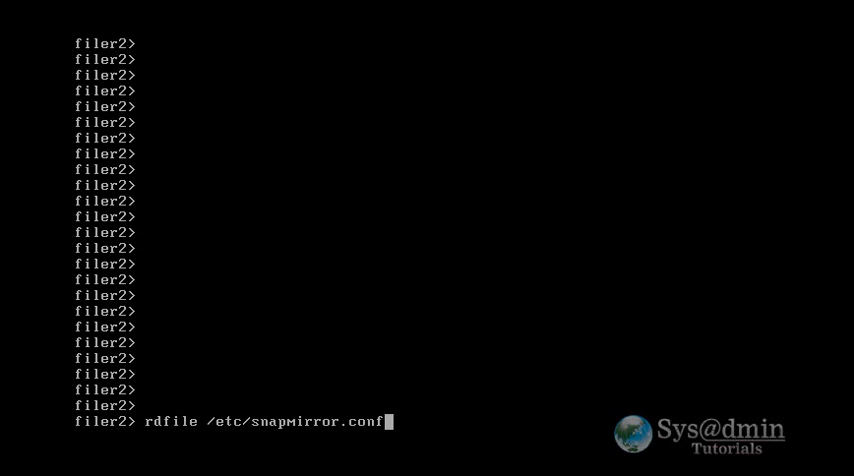
pyautogui.press('Return')
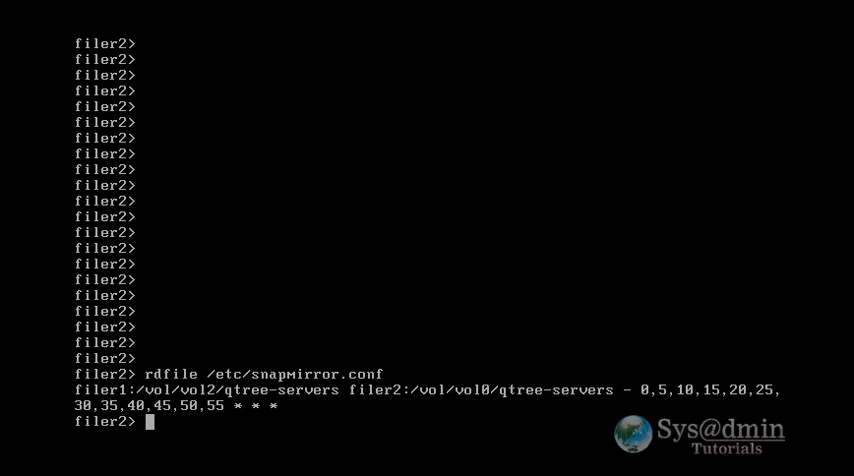
pyautogui.write('snapm')
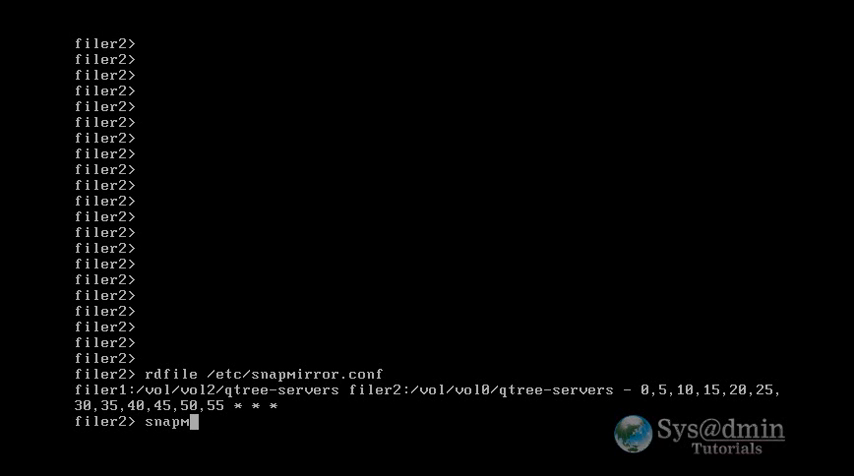
# Step: Recheck snapmirror status until the qtree-servers transfer finishes as Snapmirrored, Idle with lag 0:00:17
pyautogui.press('Return')
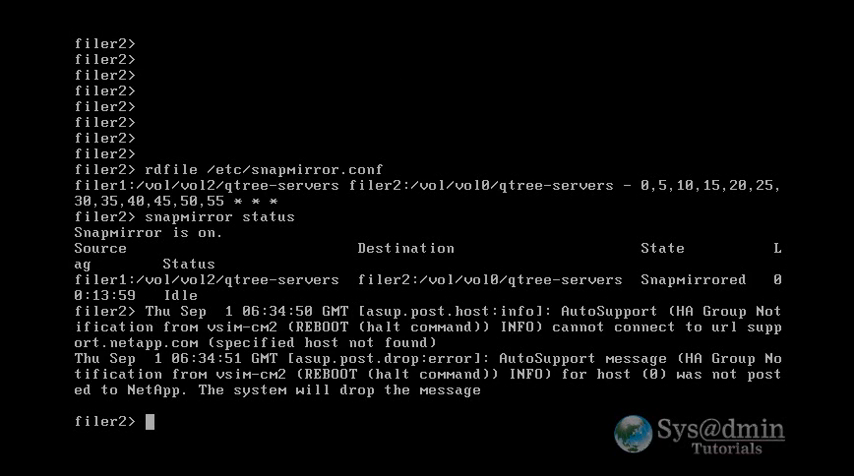
pyautogui.write('snapmirror status')
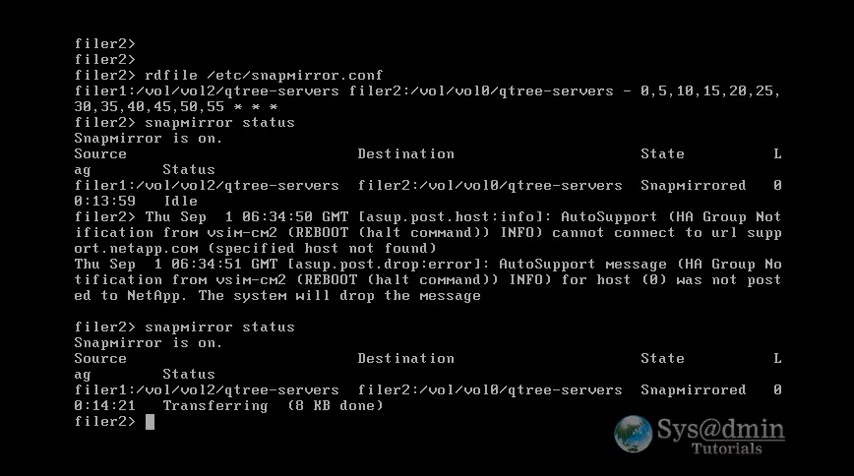
pyautogui.write('snapmirror status')
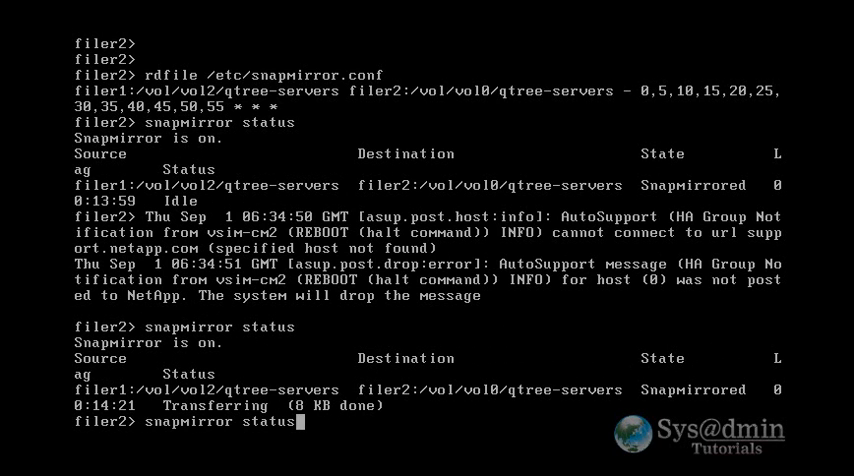
pyautogui.press('Return')
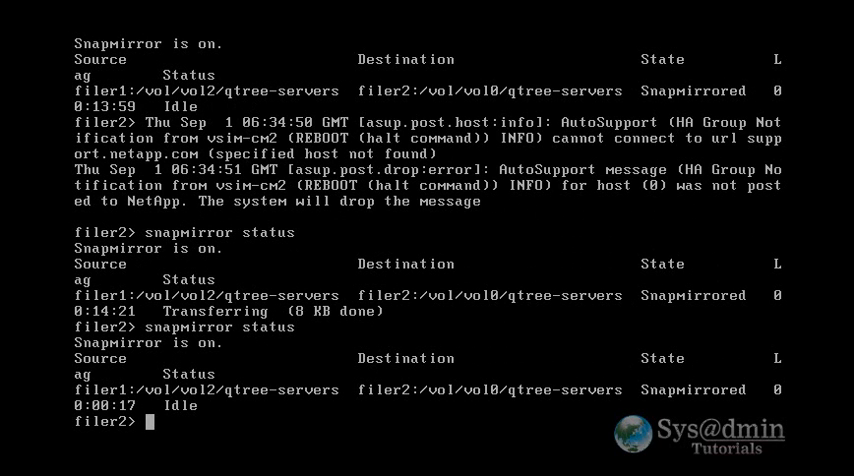